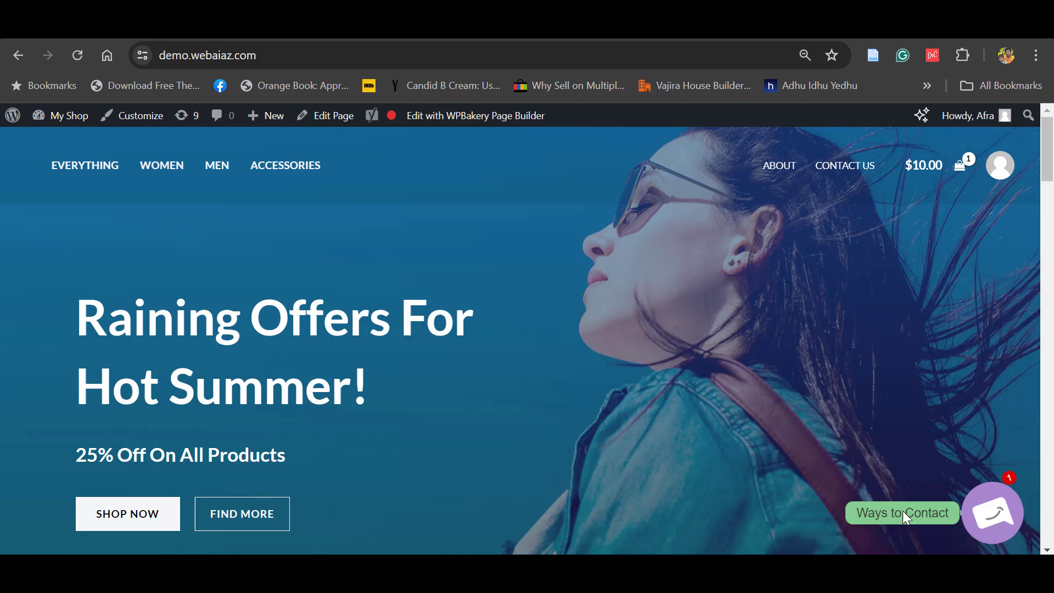
mouse_move(992, 513)
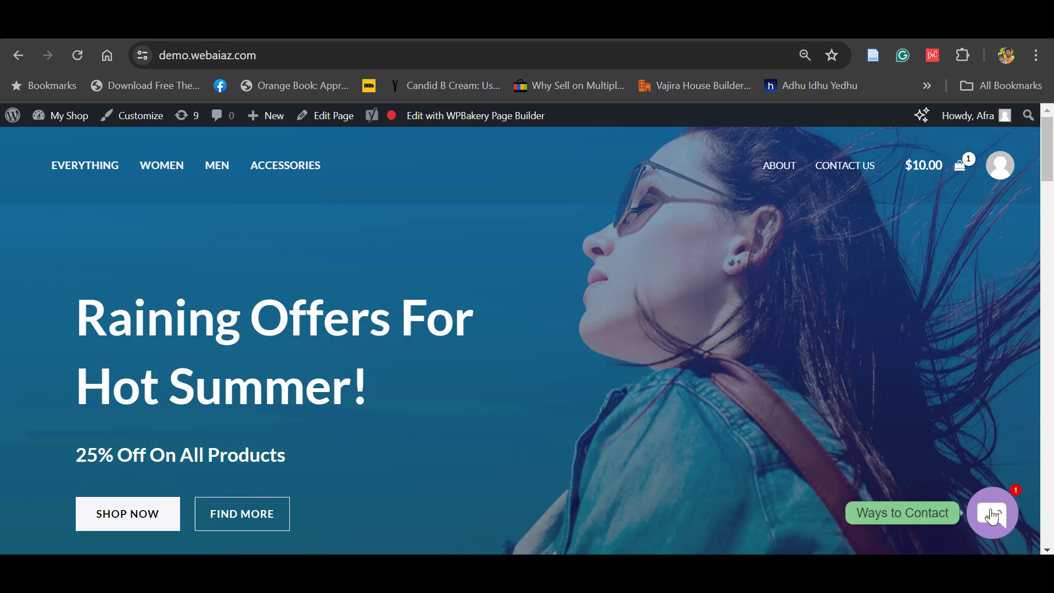
- Expand the 'Ways to Contact' bubble to reveal the Phone, WhatsApp, Messenger and Viber buttons
click(992, 513)
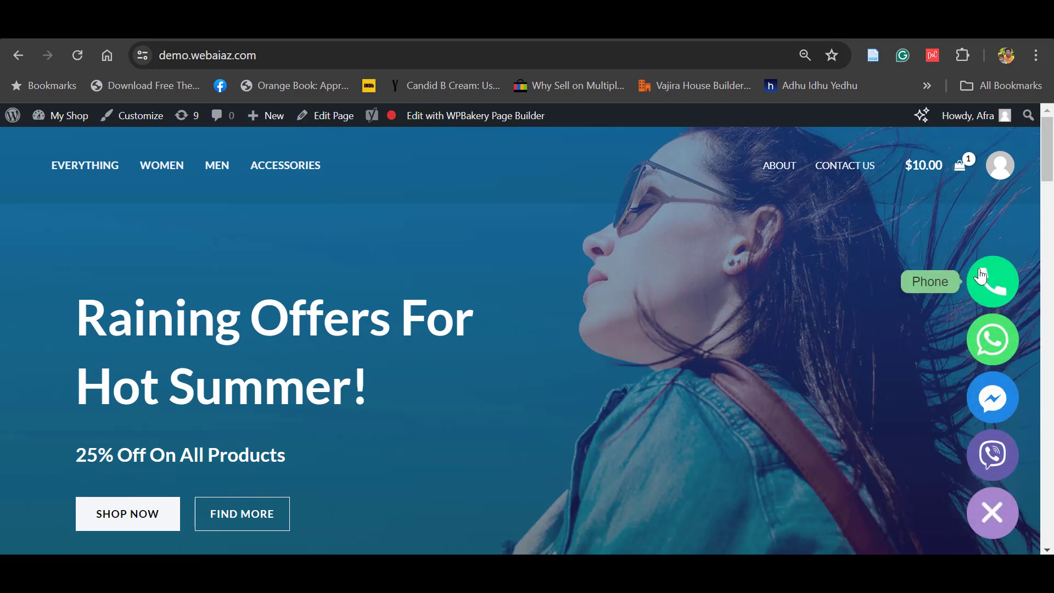
mouse_move(992, 339)
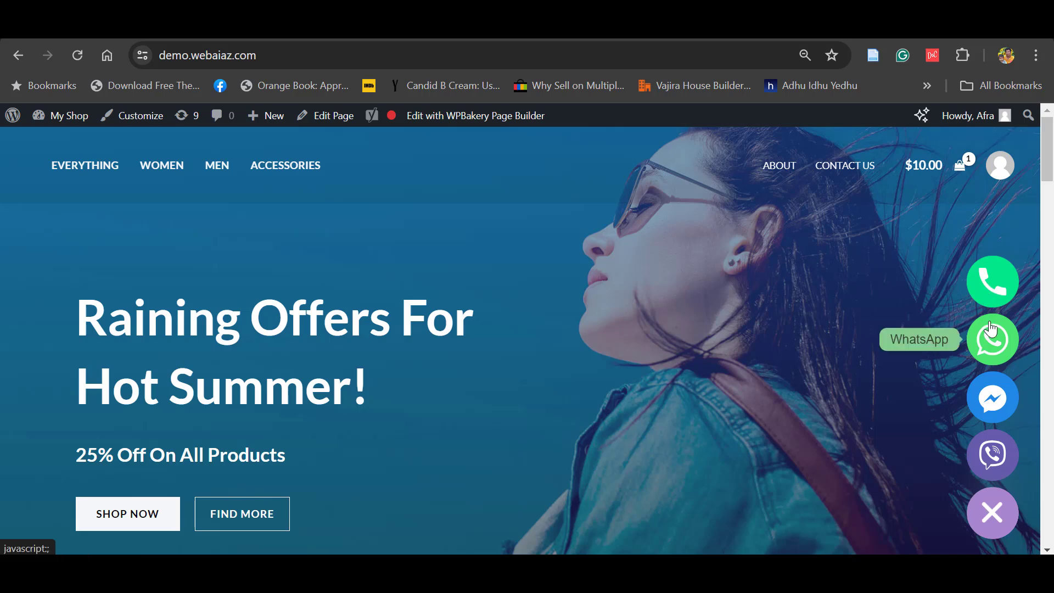
mouse_move(991, 396)
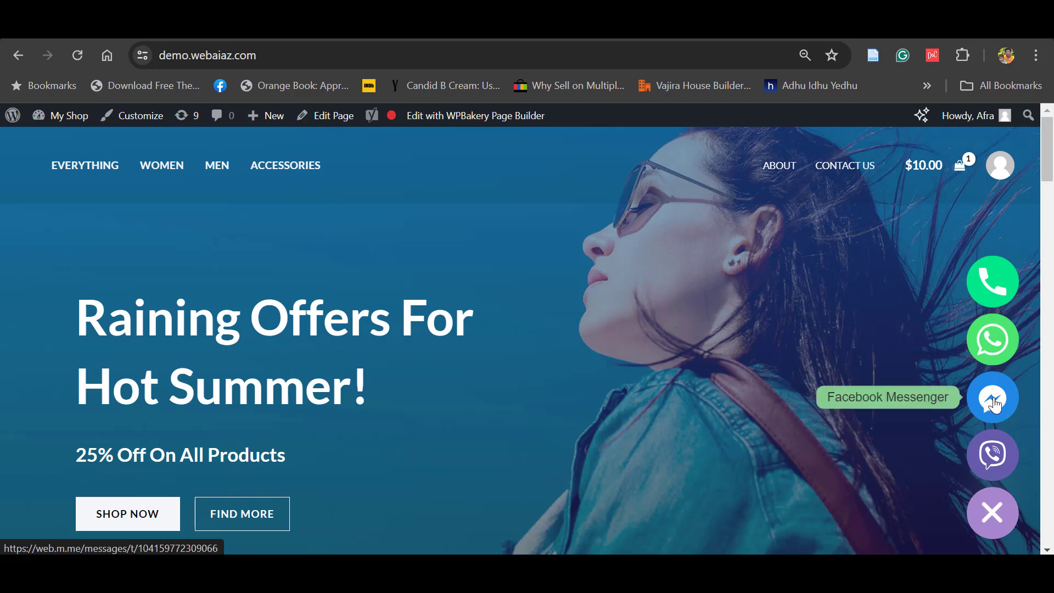
mouse_move(992, 454)
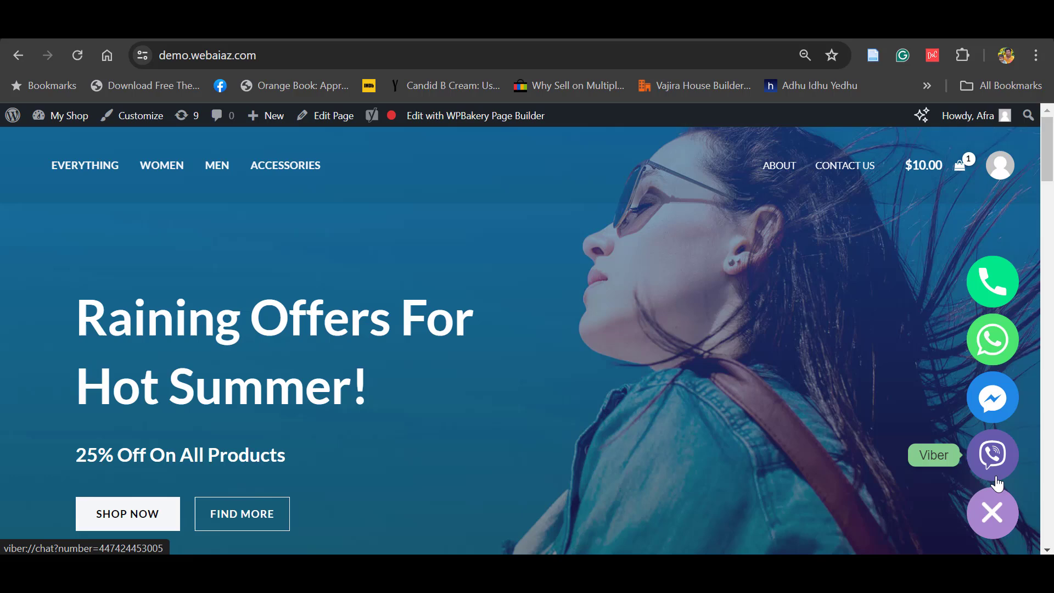
mouse_move(990, 514)
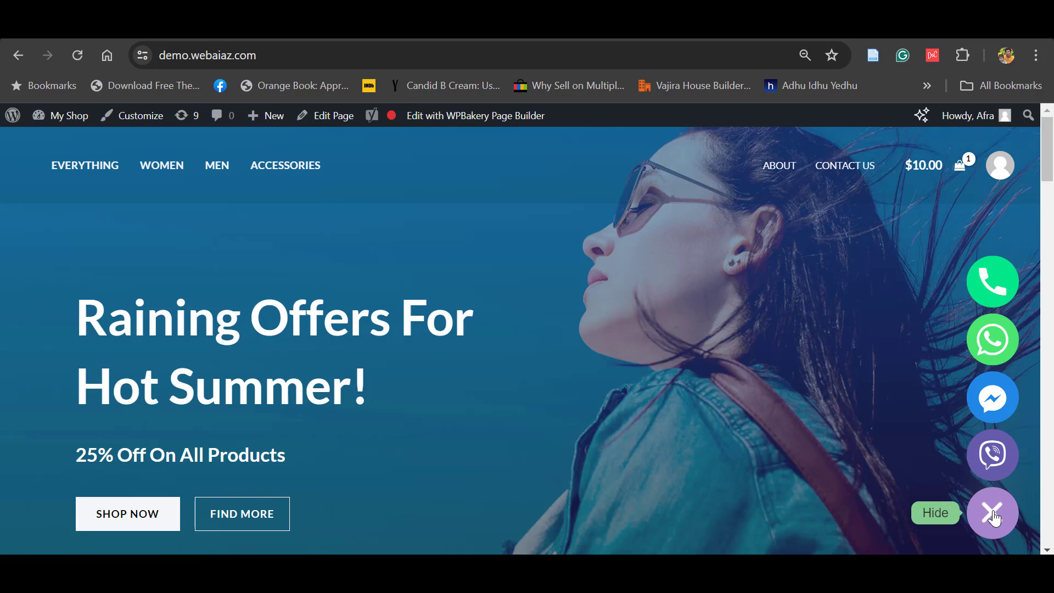
- Go from the shop front end via My Shop > Dashboard to the Add New Plugin screen
click(68, 115)
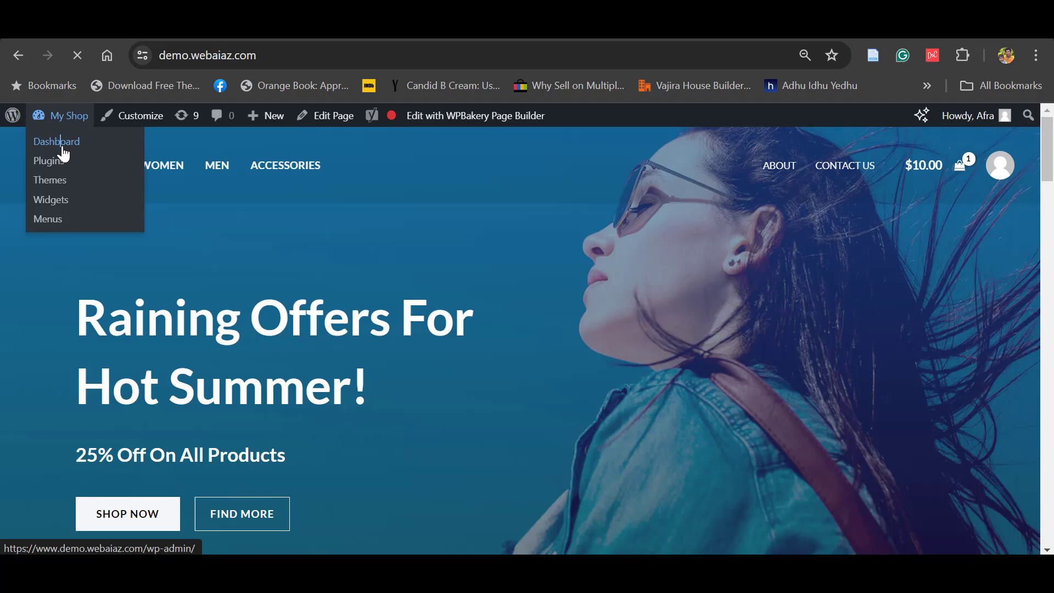
click(56, 142)
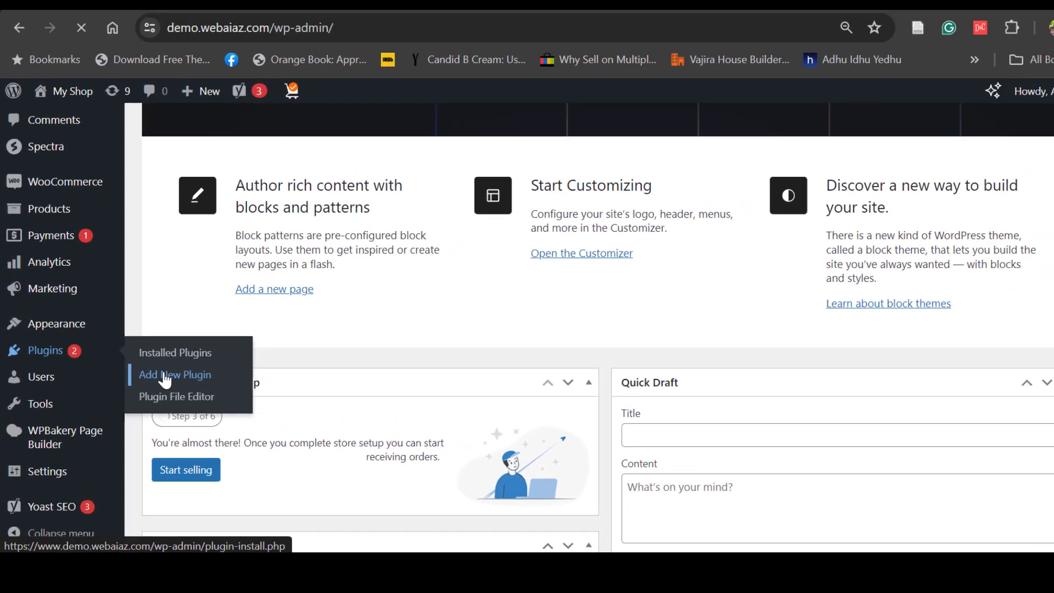
click(174, 375)
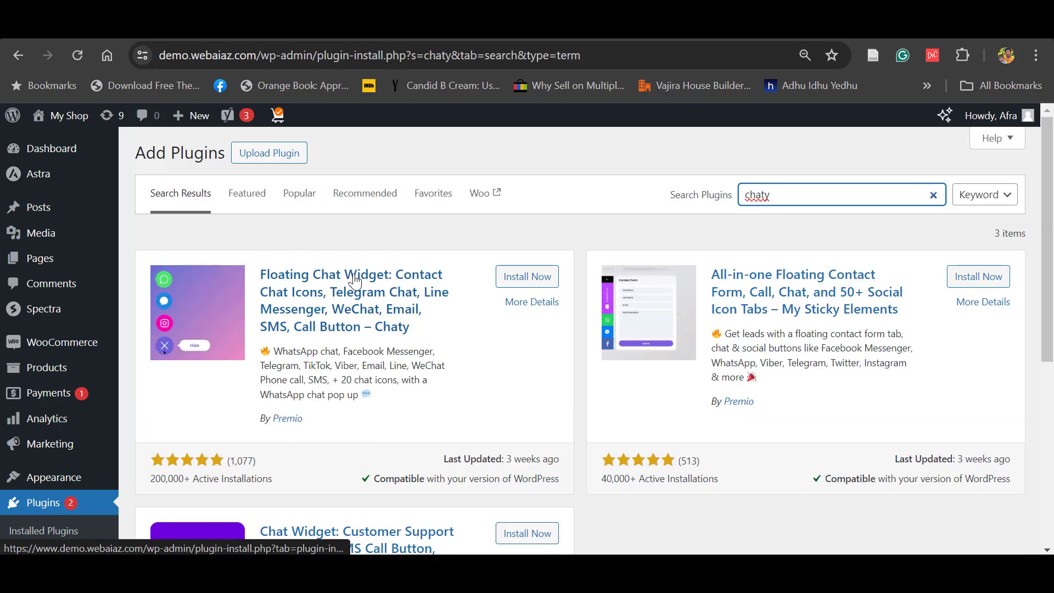
mouse_move(342, 303)
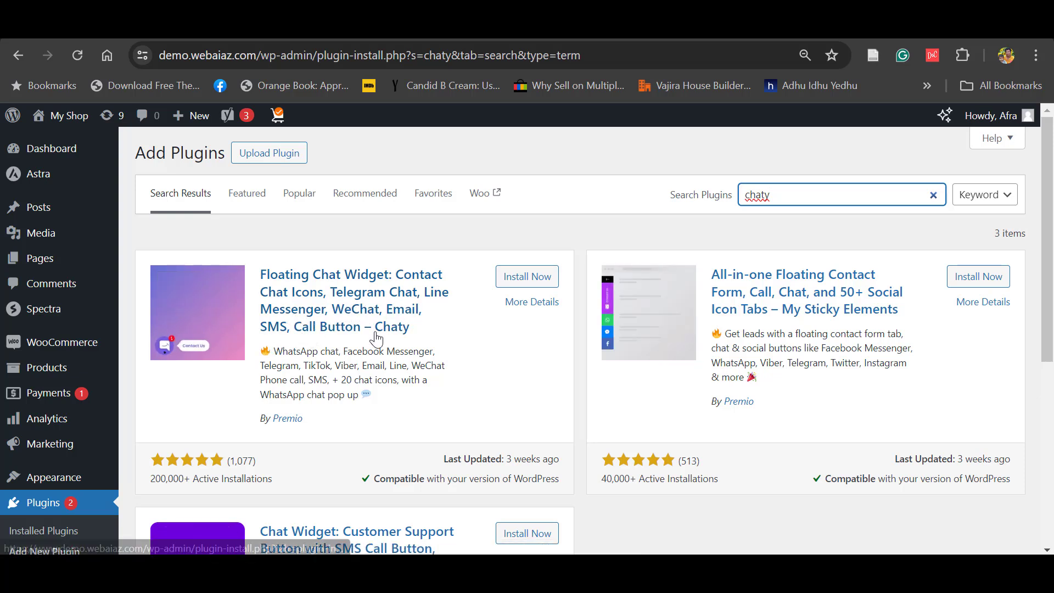
- Install and activate the Chaty floating chat widget plugin from the search results
click(527, 277)
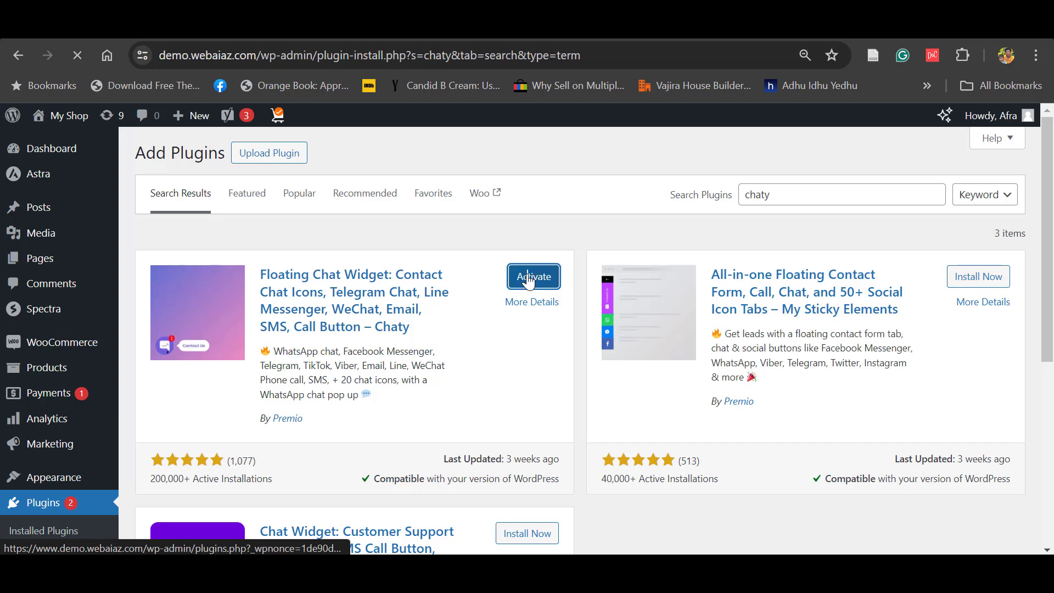
click(534, 276)
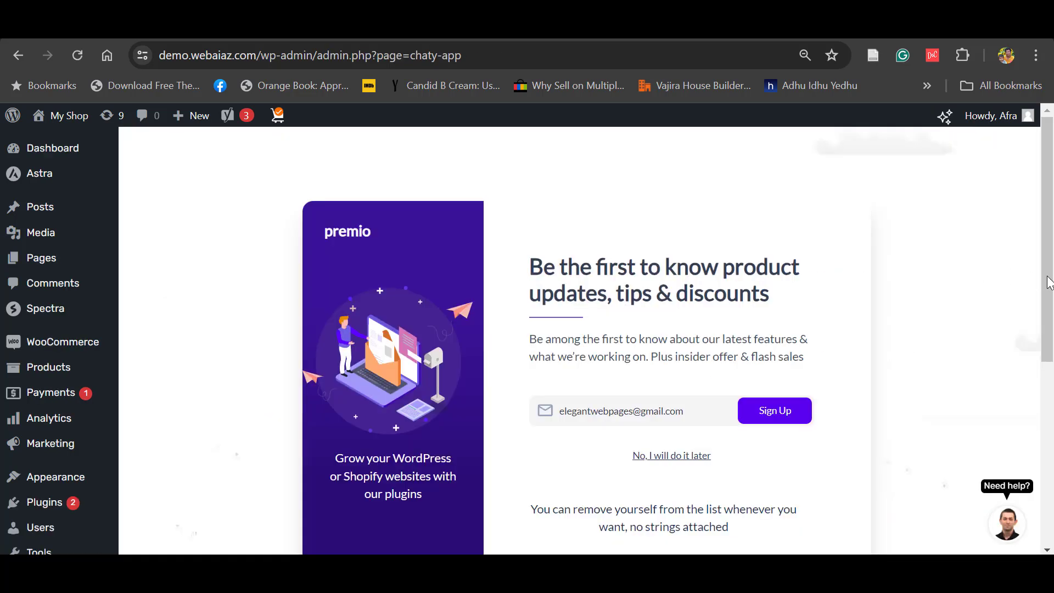
- Decline the newsletter signup with 'No, I will do it later' and enter Chaty via 'Go to Chaty'
scroll(down, 3)
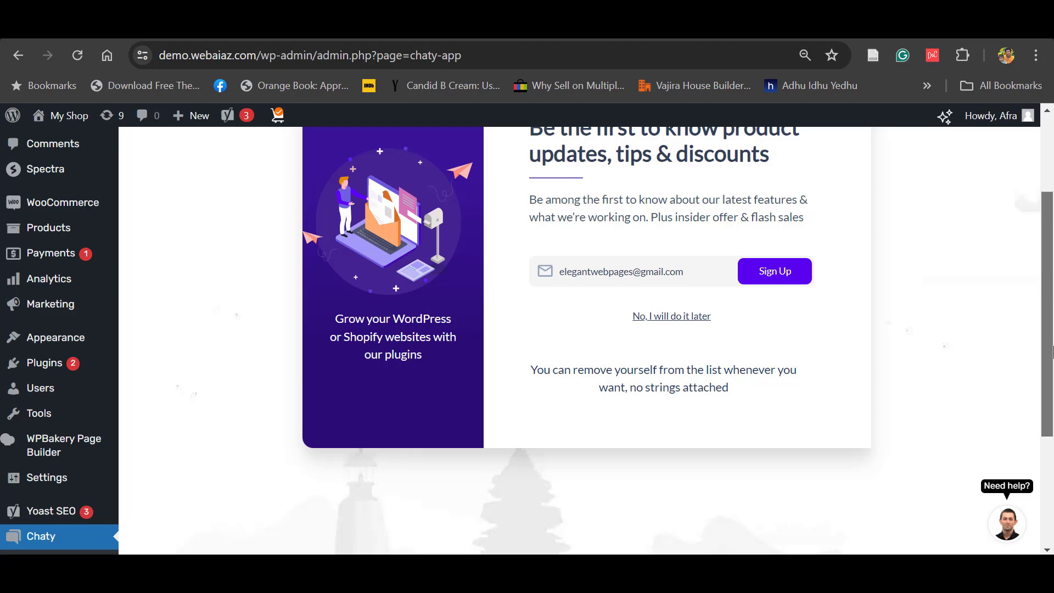
scroll(up, 3)
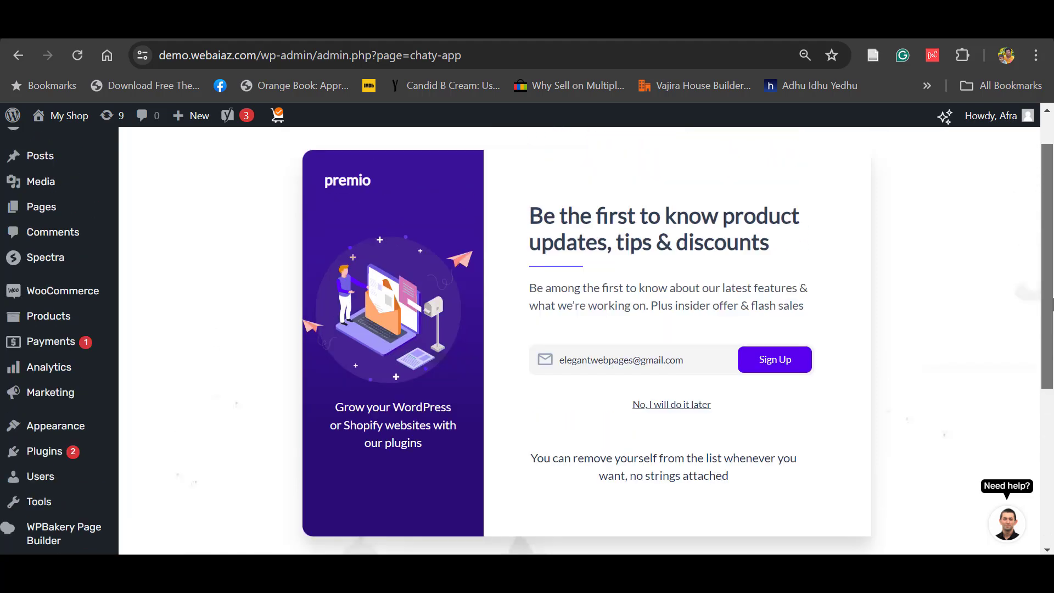
click(670, 404)
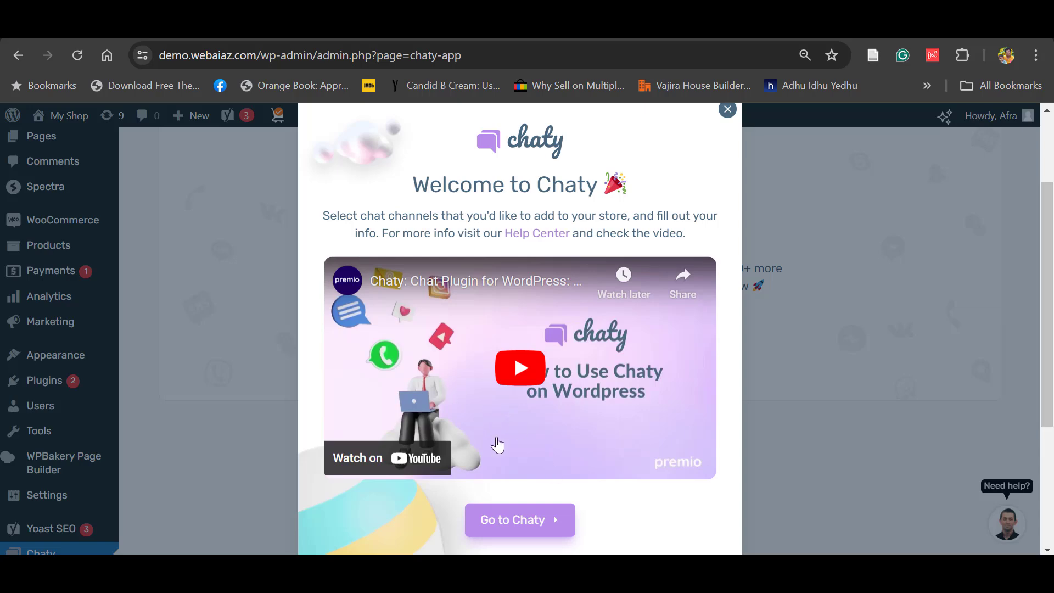
click(727, 108)
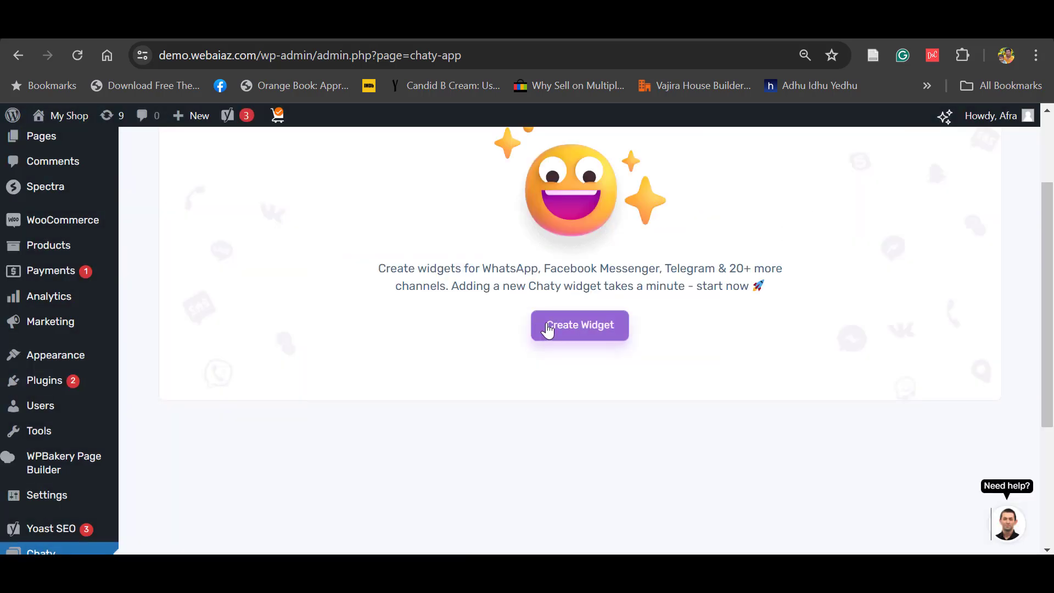
- Create a new Chaty widget and add Facebook Messenger as a channel beside WhatsApp and Phone
click(579, 325)
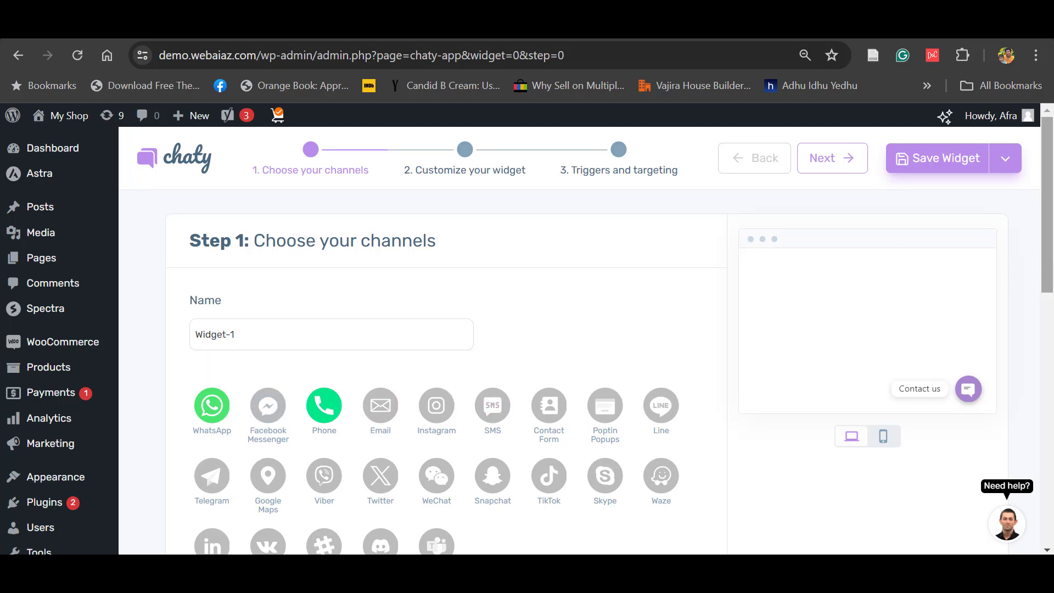
scroll(down, 3)
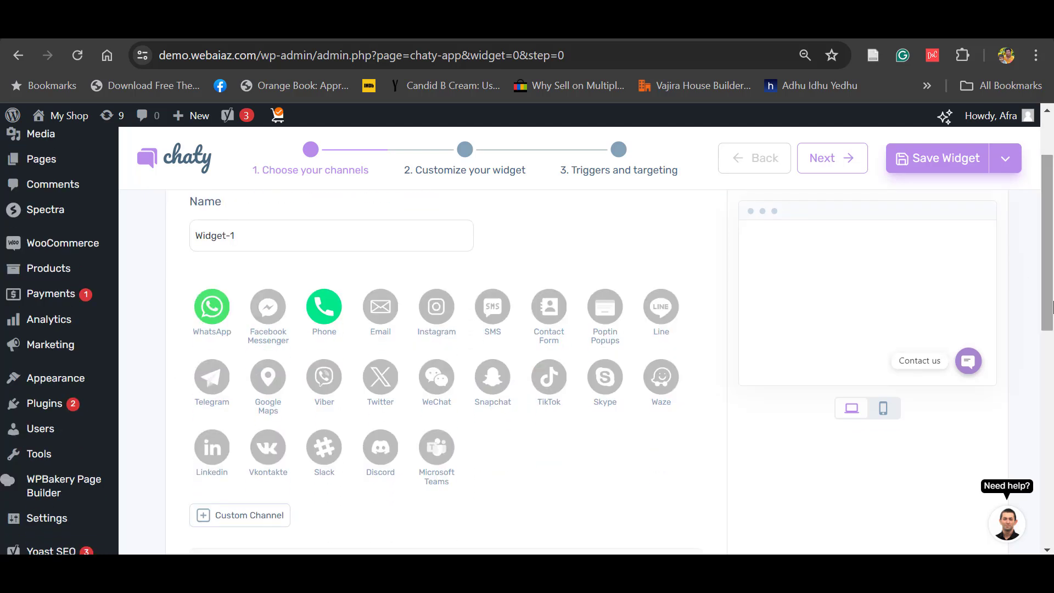
mouse_move(323, 308)
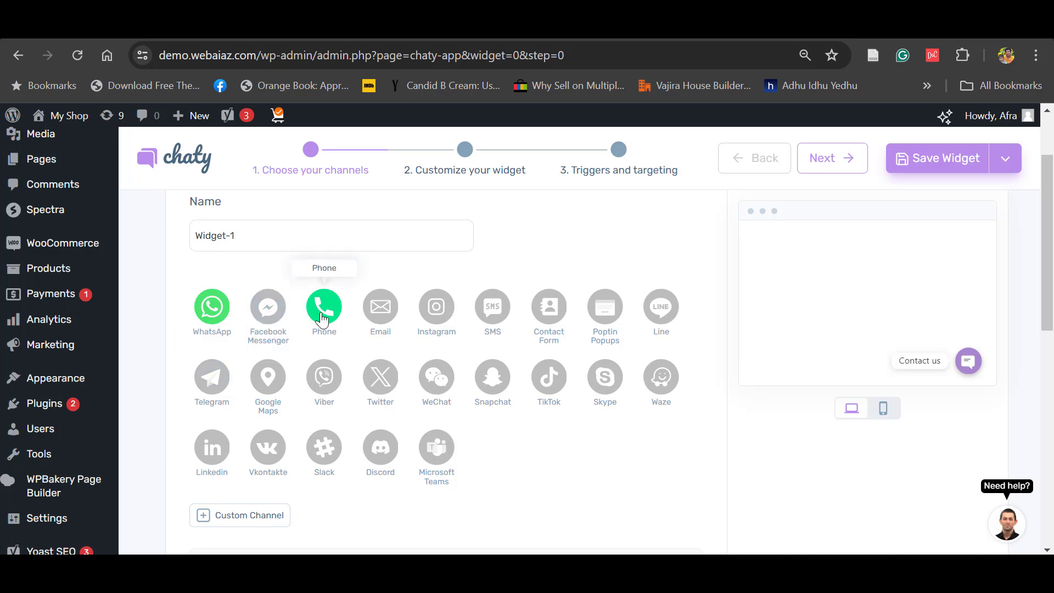
click(268, 307)
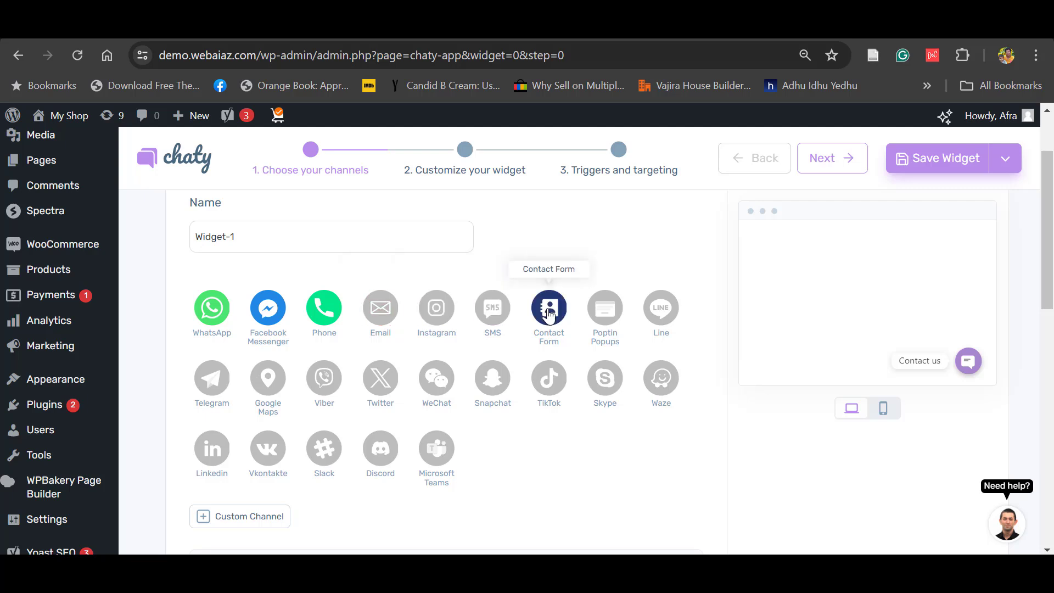
scroll(up, 3)
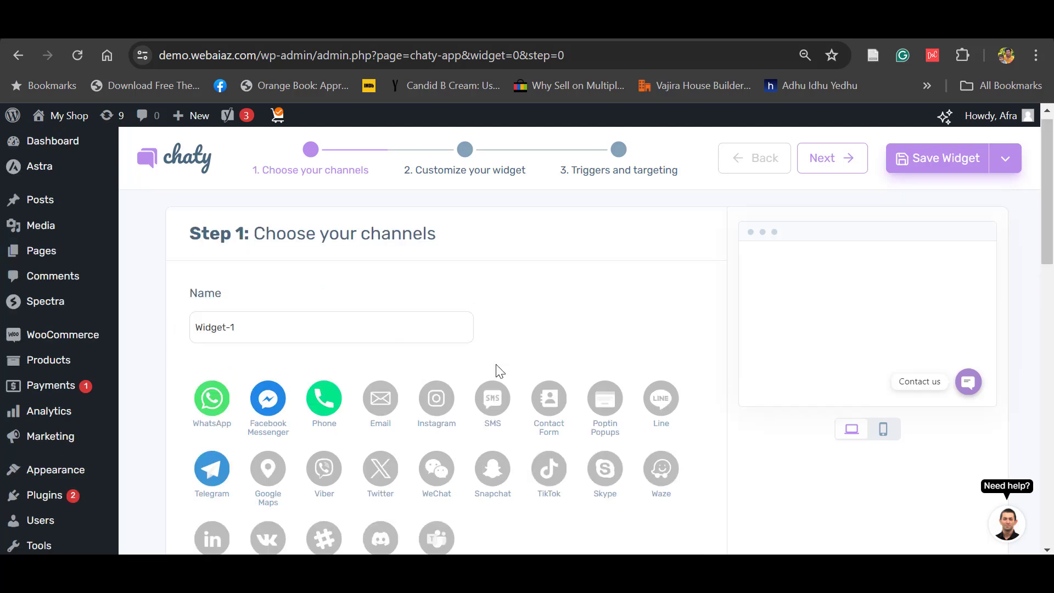
scroll(down, 3)
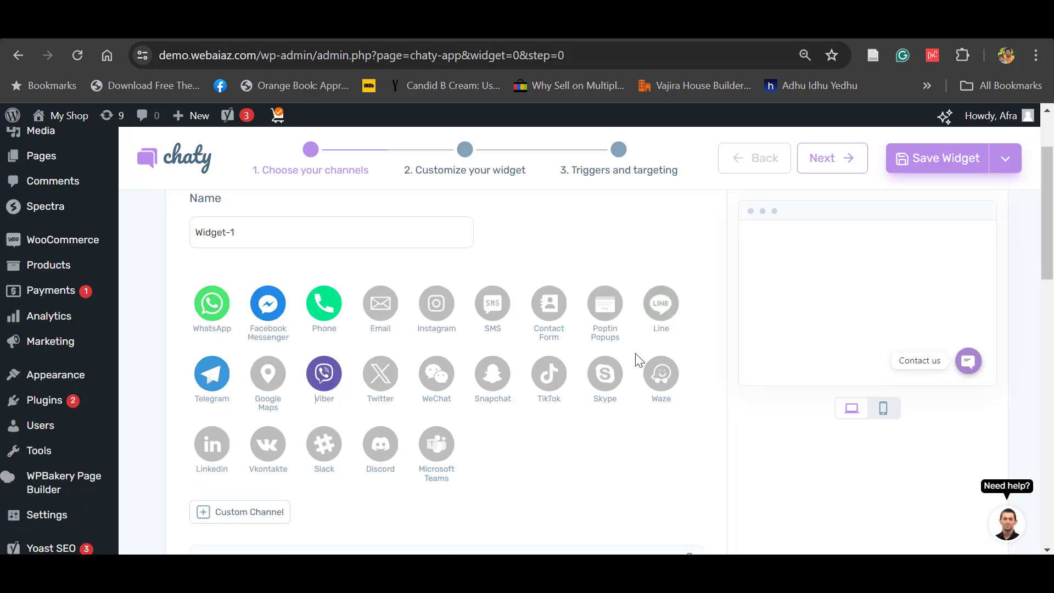
scroll(down, 3)
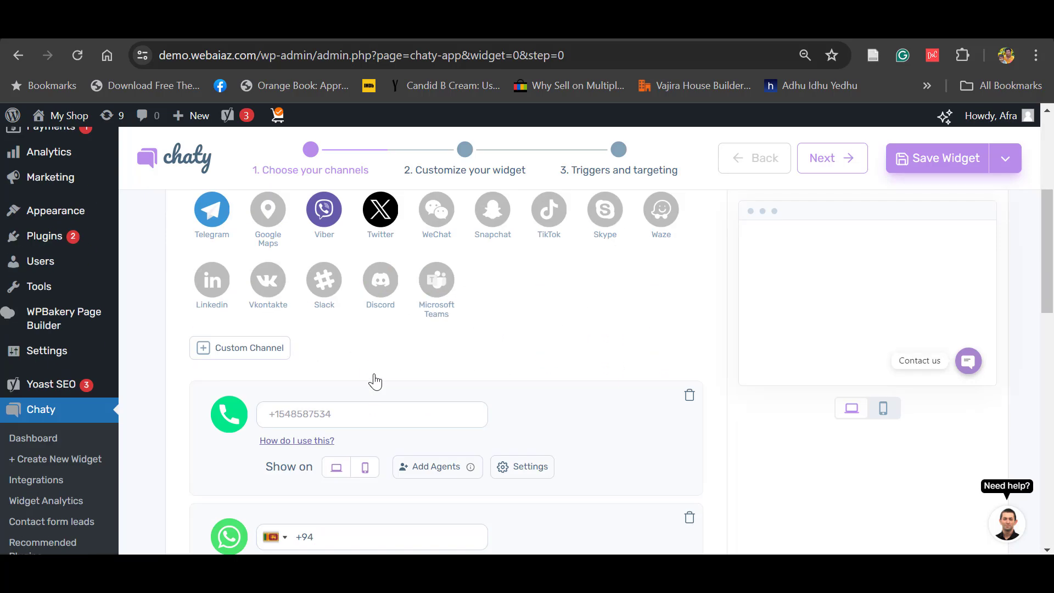
scroll(down, 3)
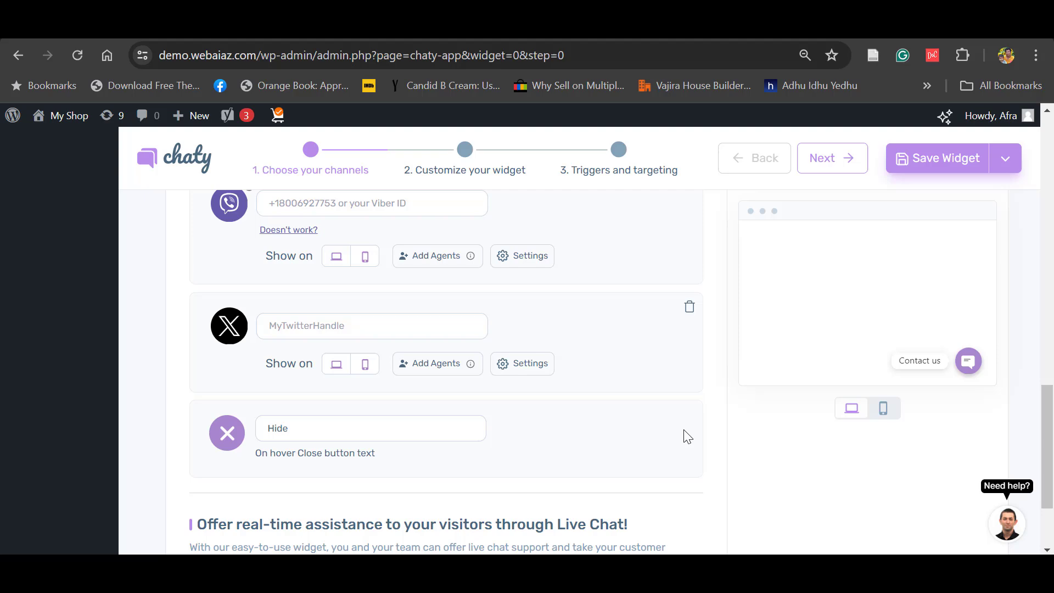
mouse_move(1035, 469)
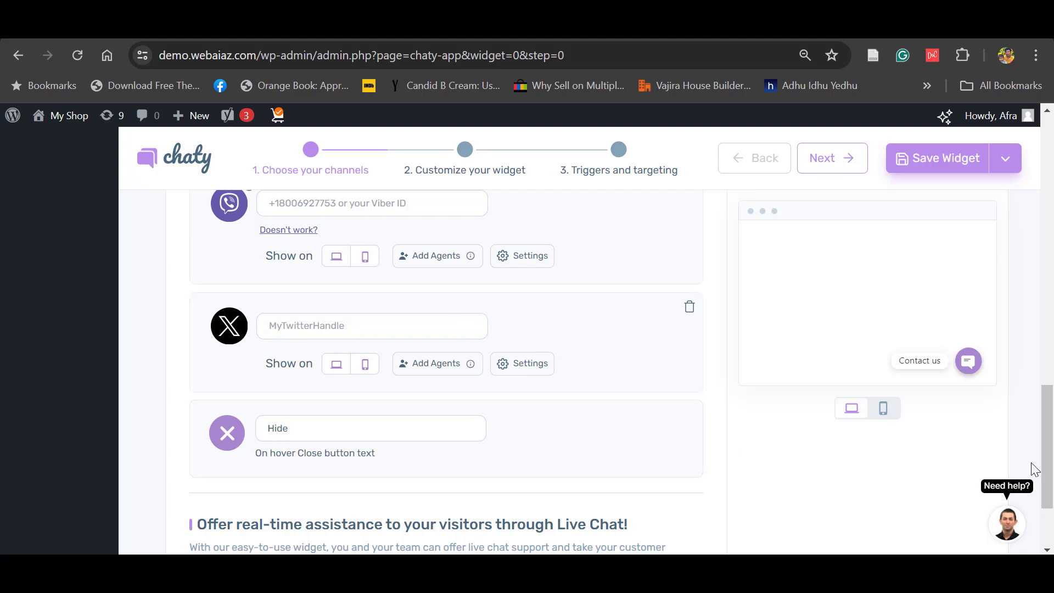
scroll(up, 3)
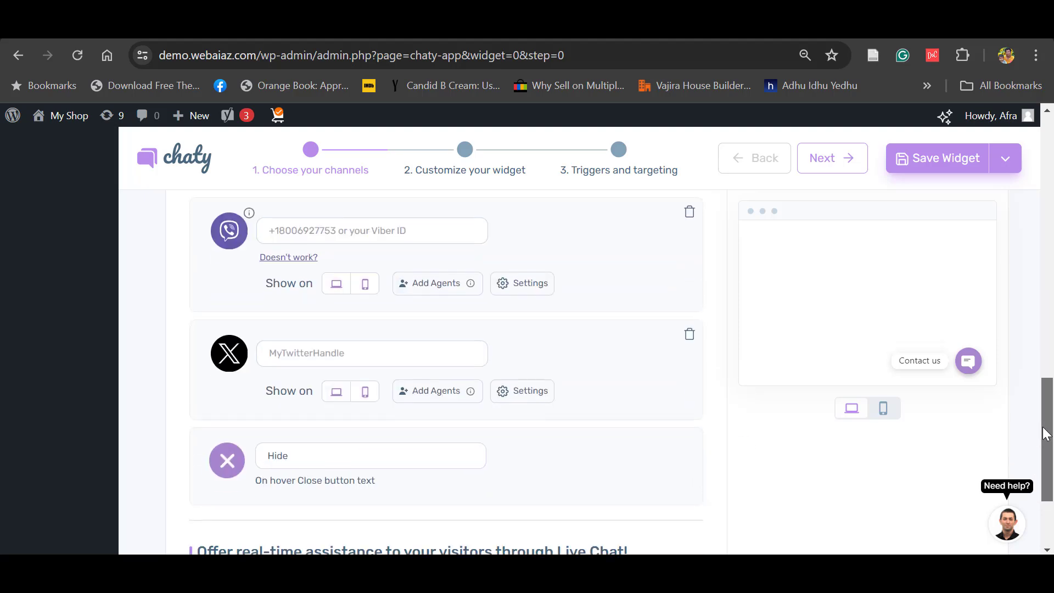
scroll(up, 3)
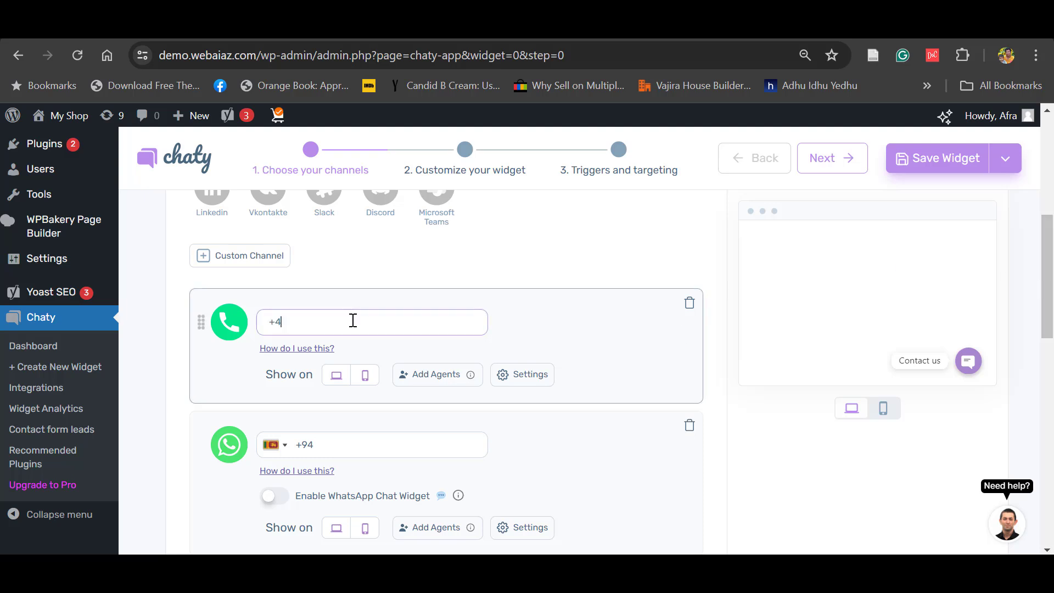
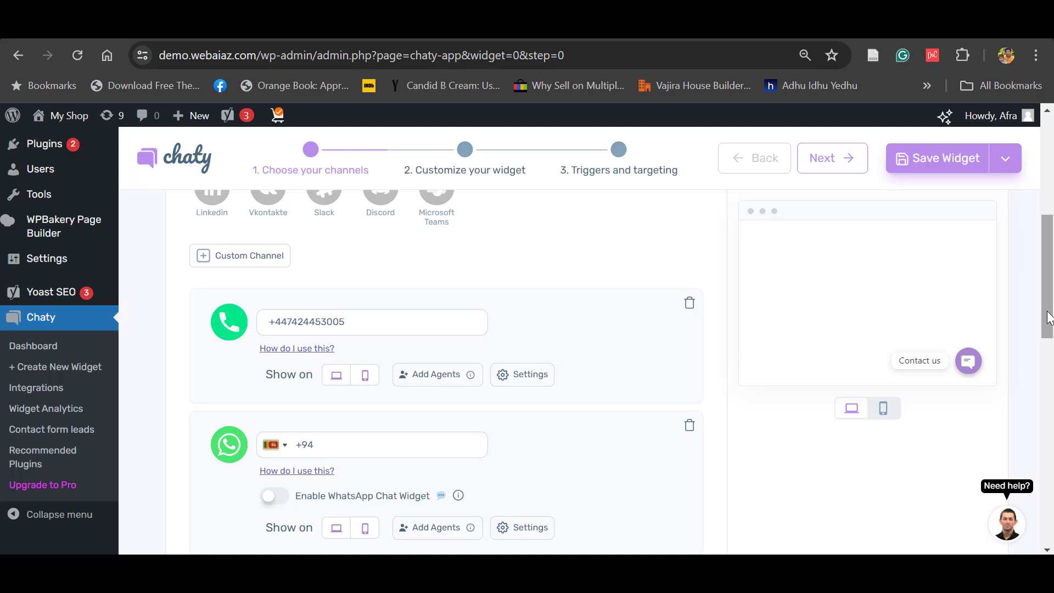
scroll(down, 3)
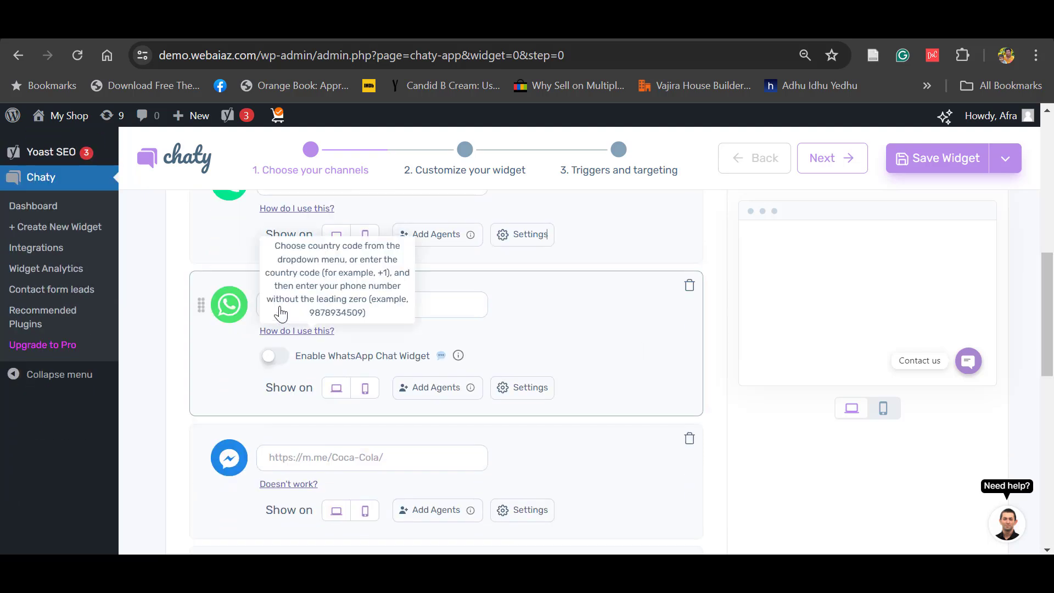
click(275, 304)
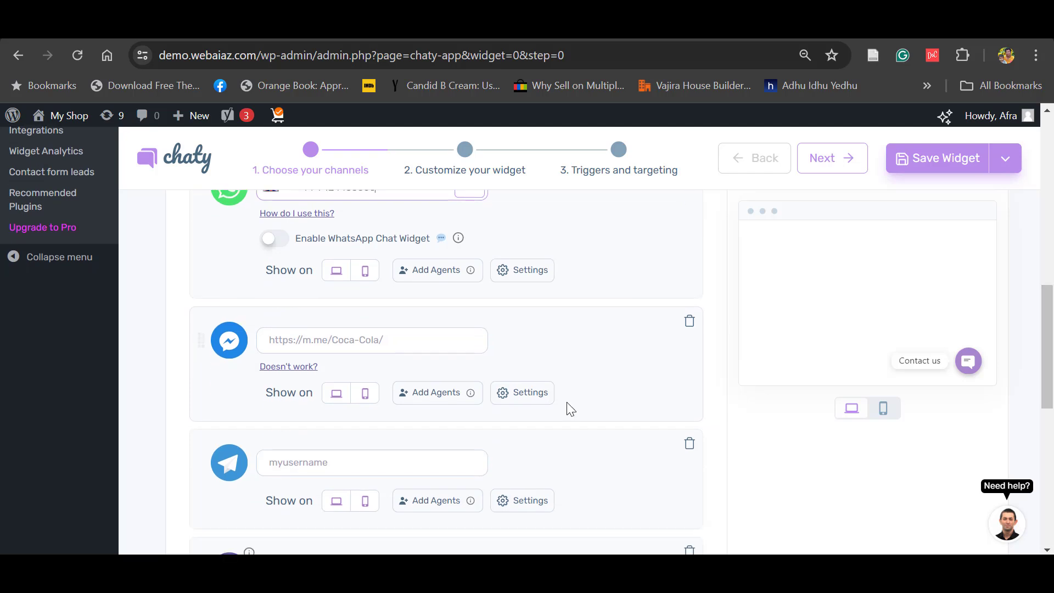
click(316, 339)
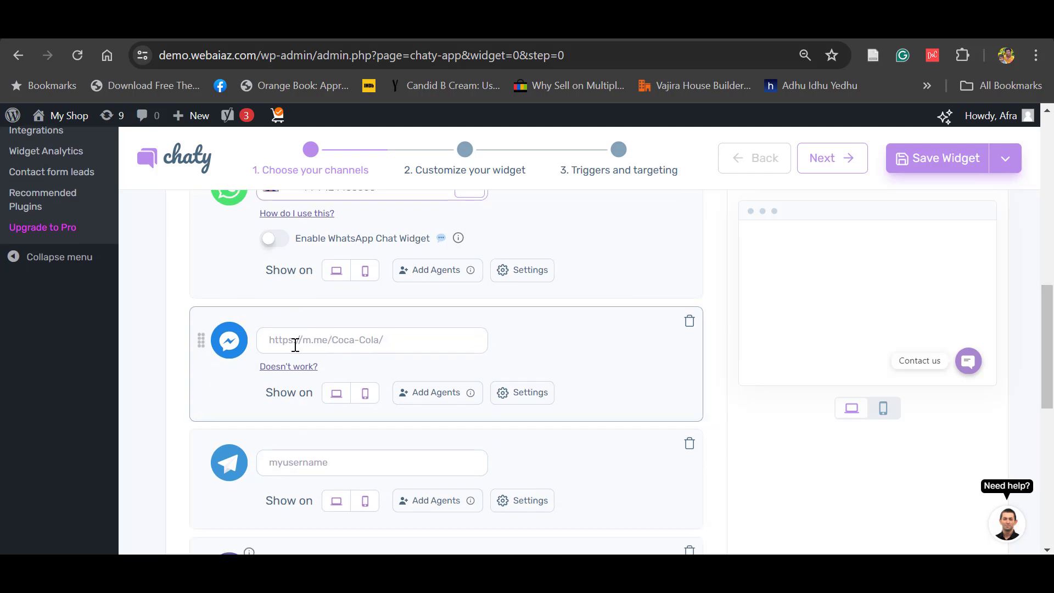
scroll(up, 3)
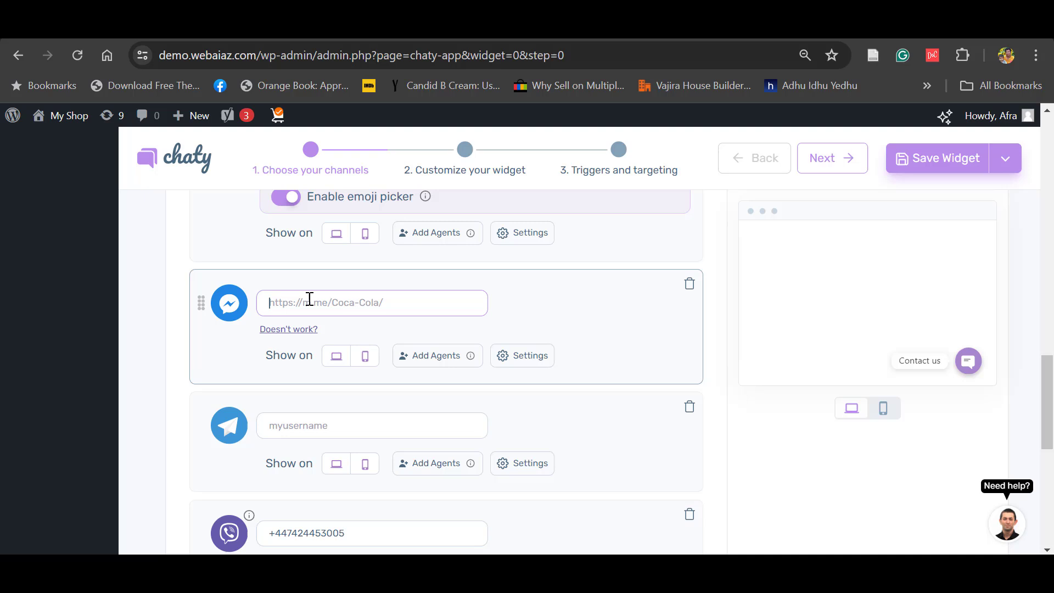
text(facebook.com/messages/t/104159772309066)
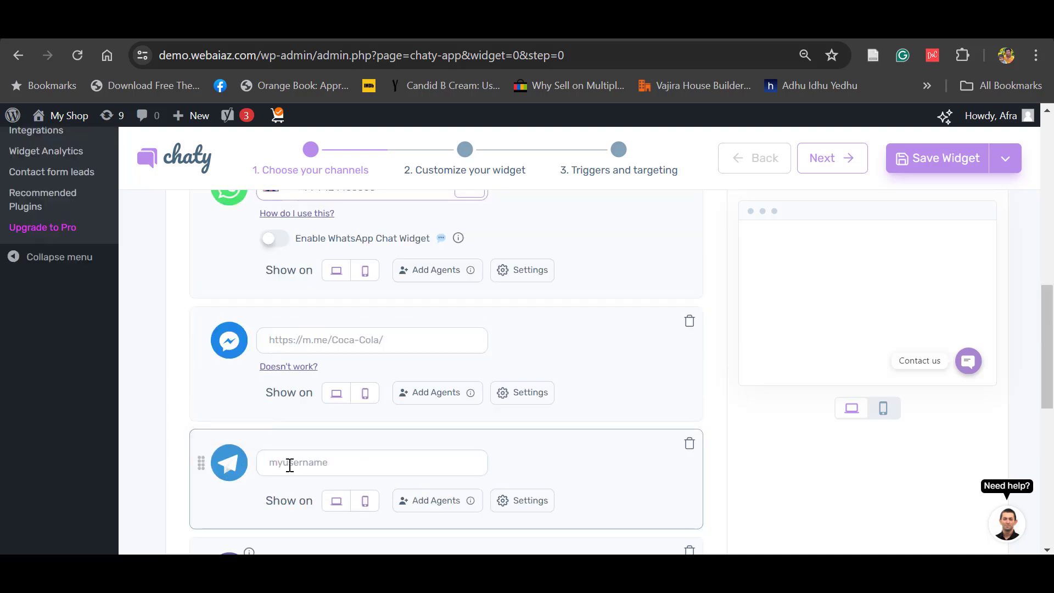
scroll(down, 3)
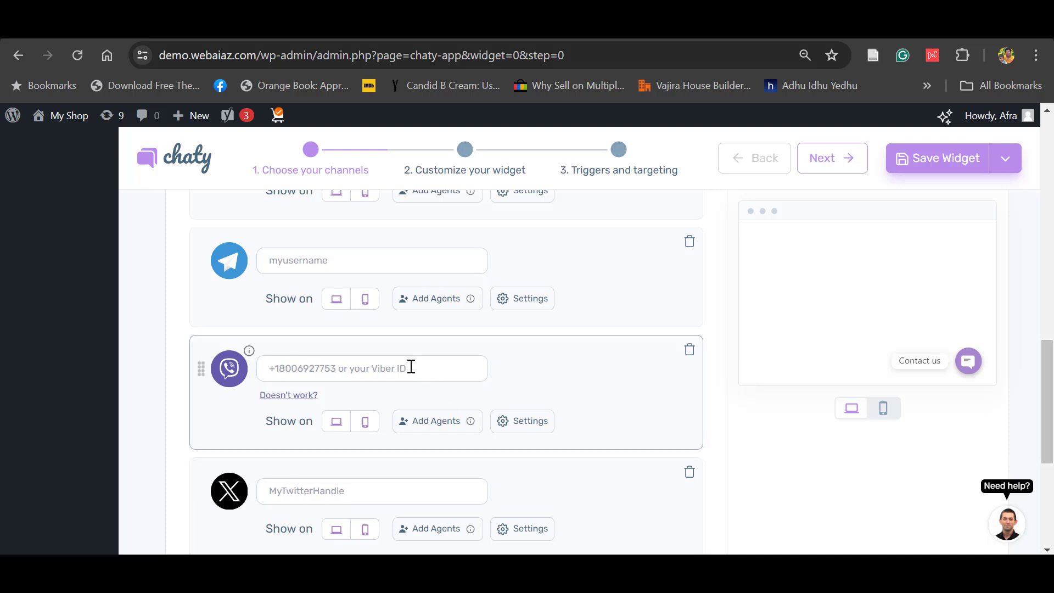
scroll(up, 3)
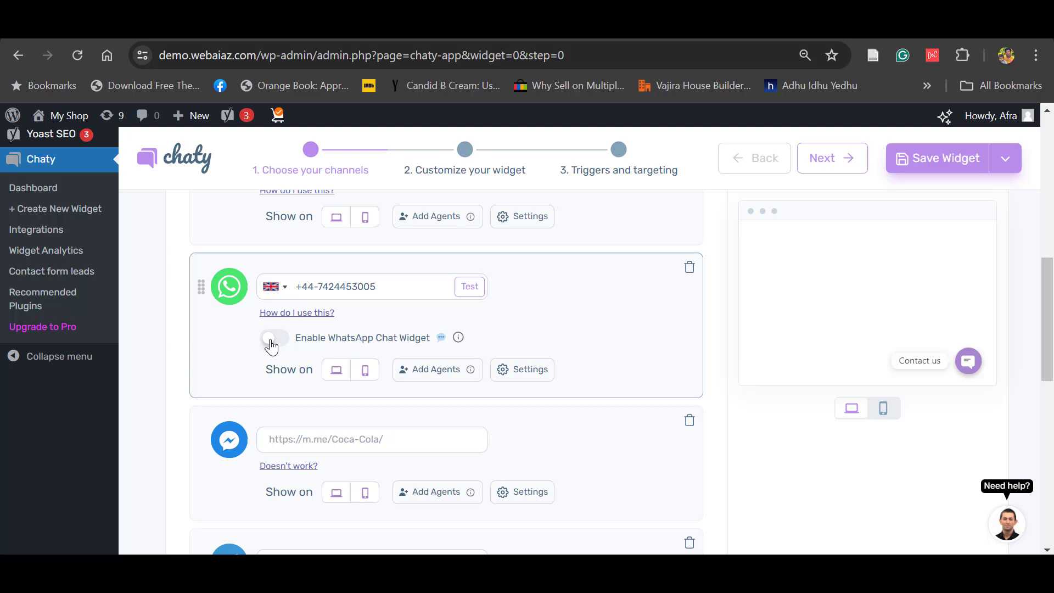
- Enable the WhatsApp chat popup and give it the nickname 'fra'
click(273, 337)
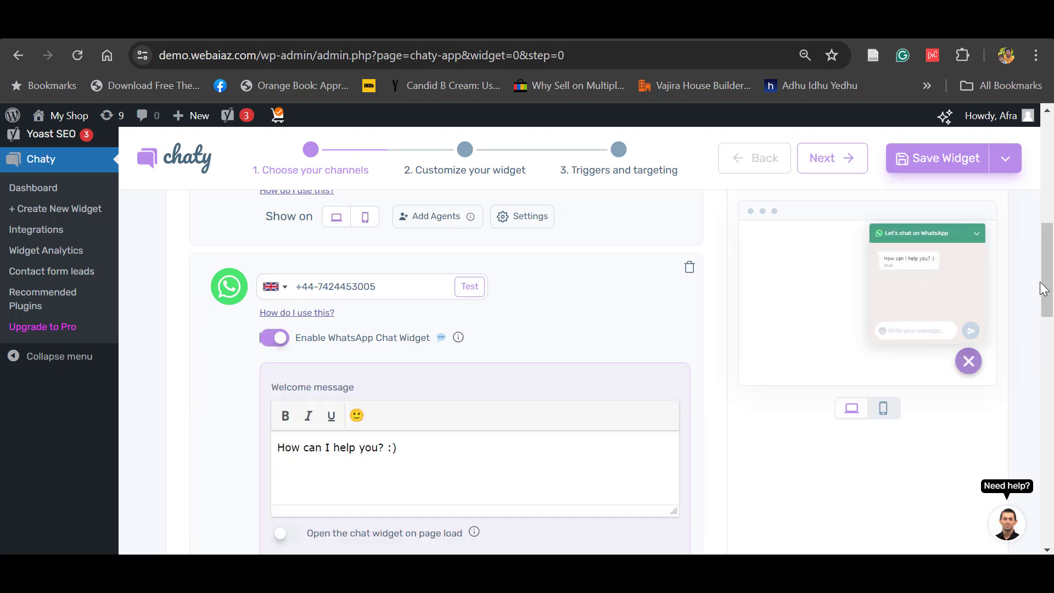
scroll(down, 3)
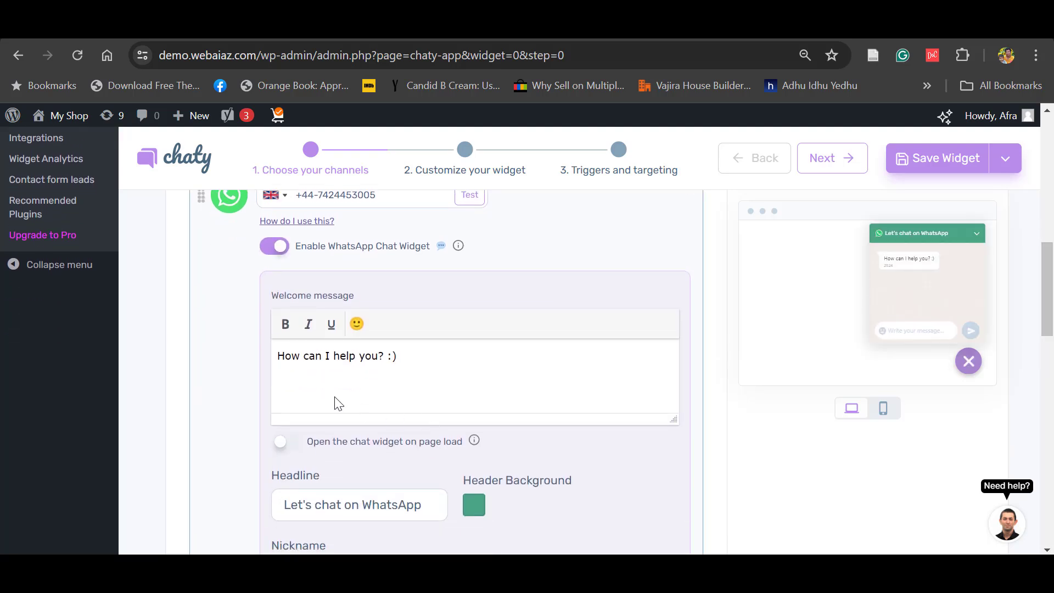
mouse_move(297, 373)
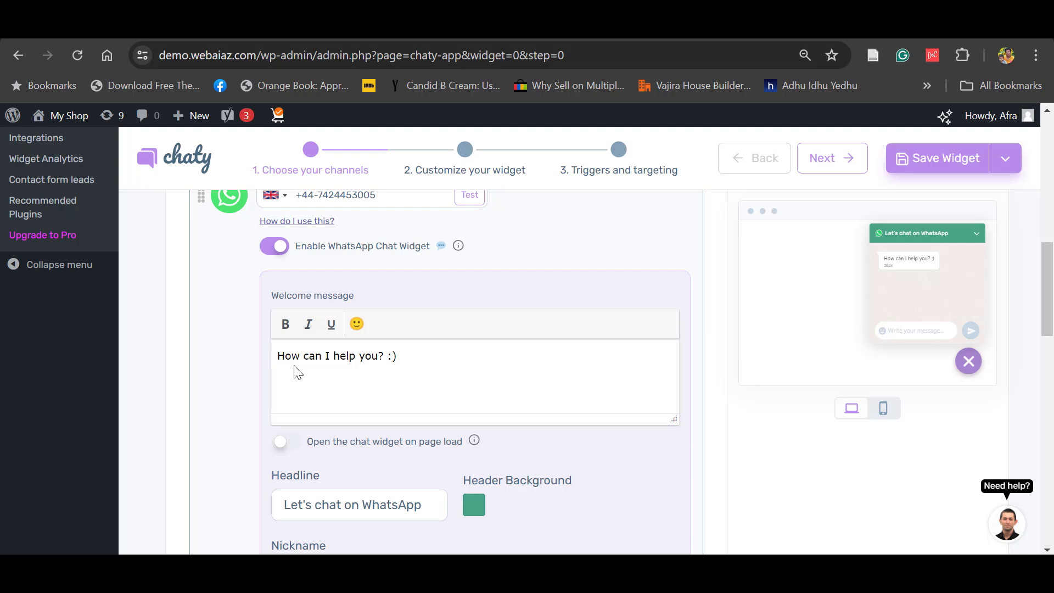
mouse_move(409, 370)
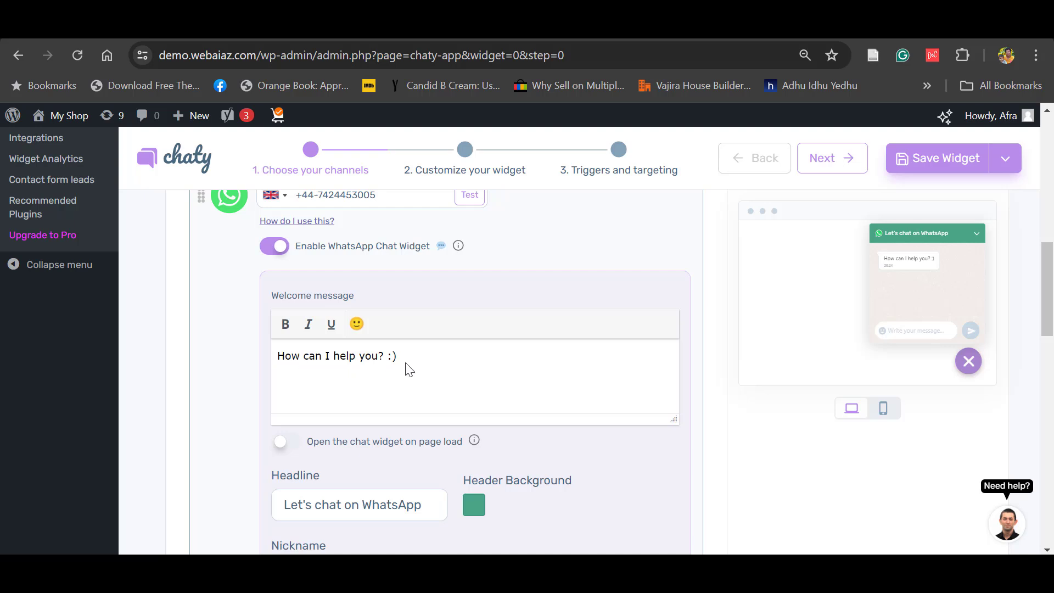
scroll(down, 3)
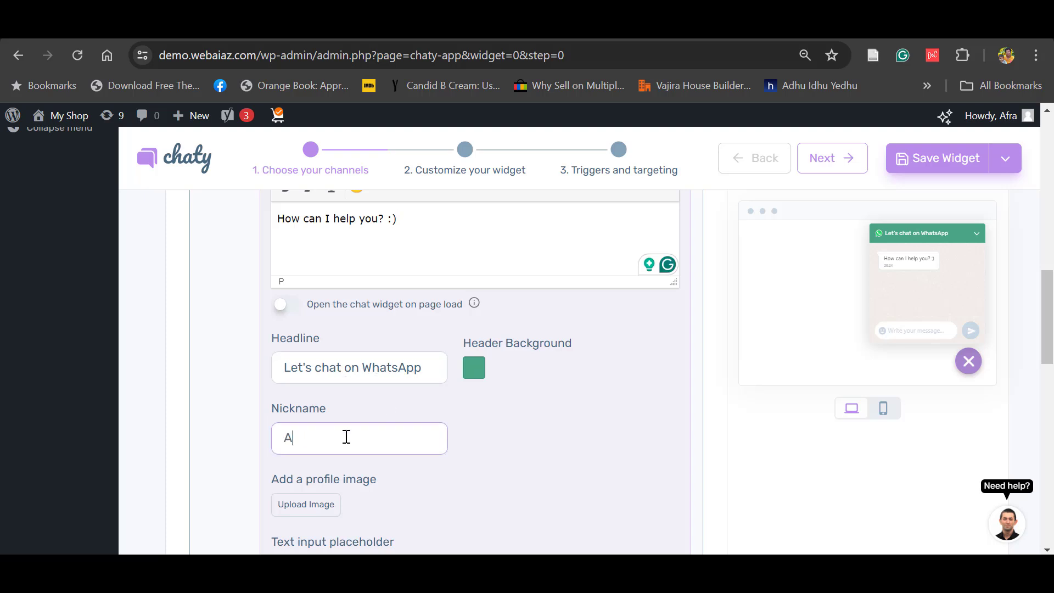
text(fra)
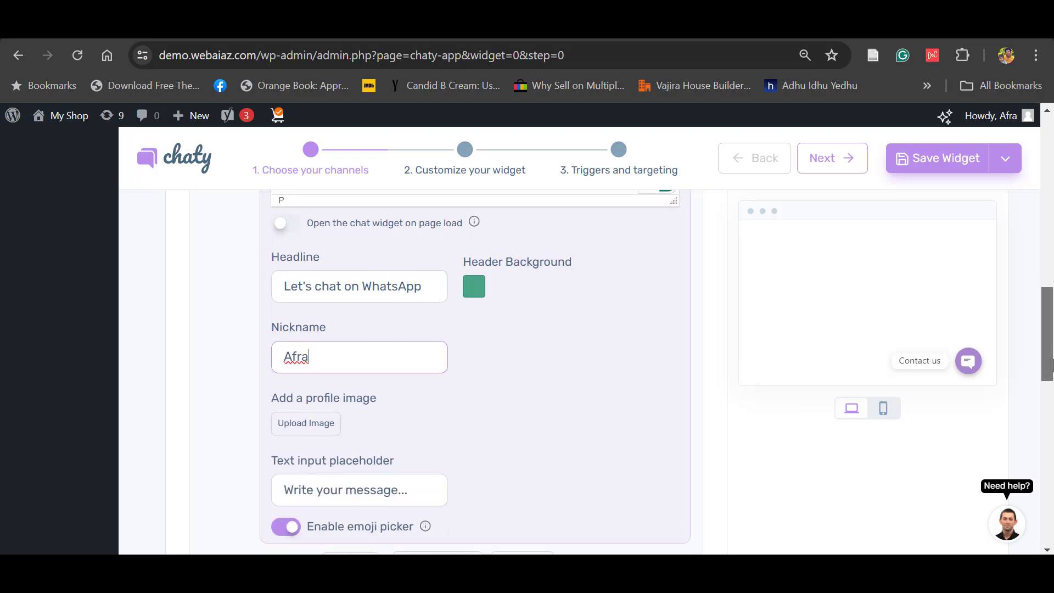
scroll(down, 3)
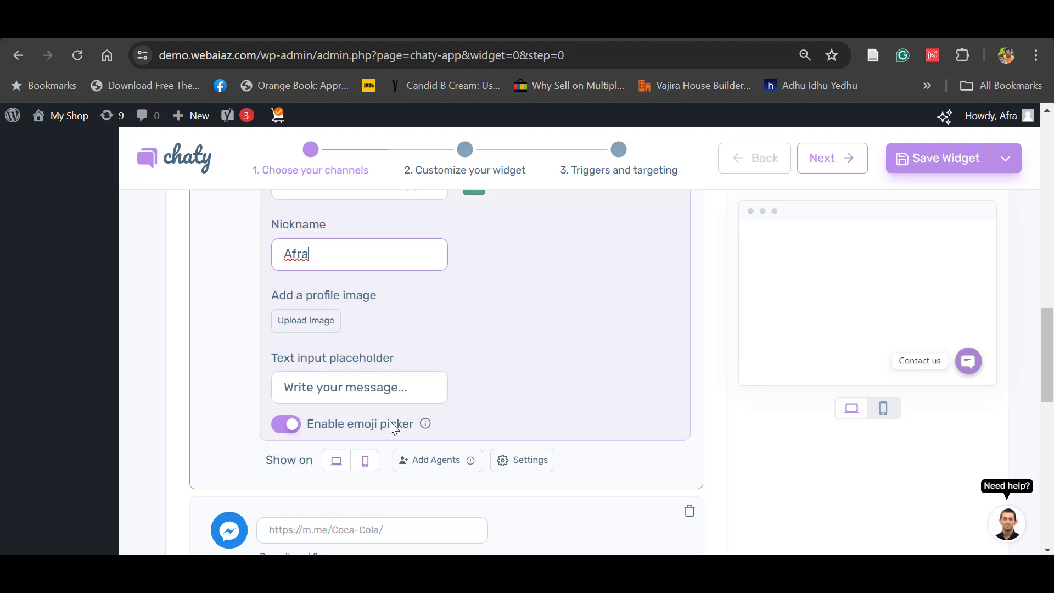
mouse_move(336, 461)
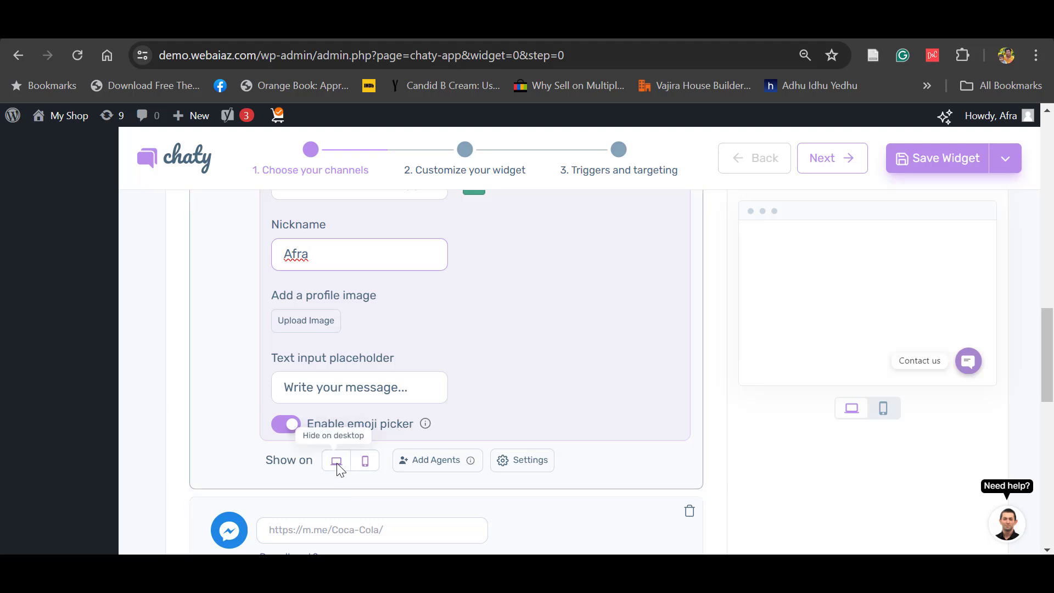
mouse_move(313, 466)
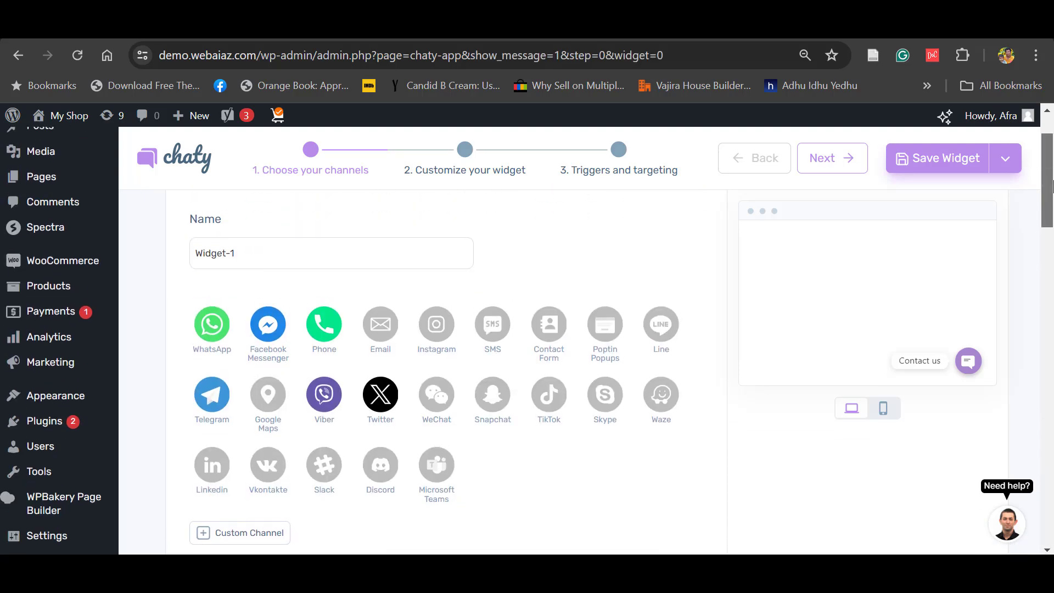
- Advance to the Customize your widget stage showing popup design, icon and position options
scroll(up, 3)
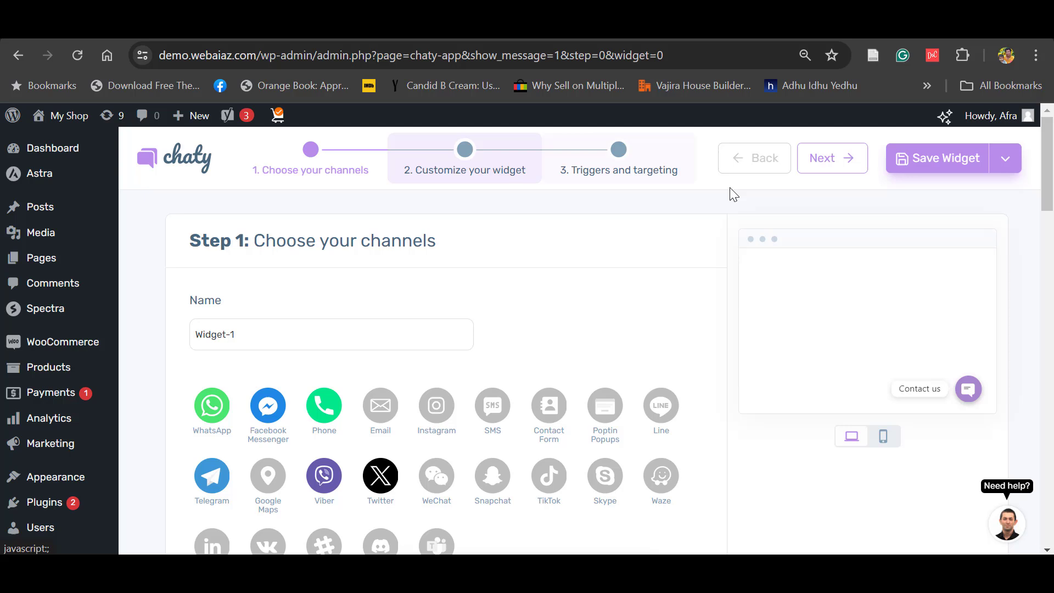
click(831, 158)
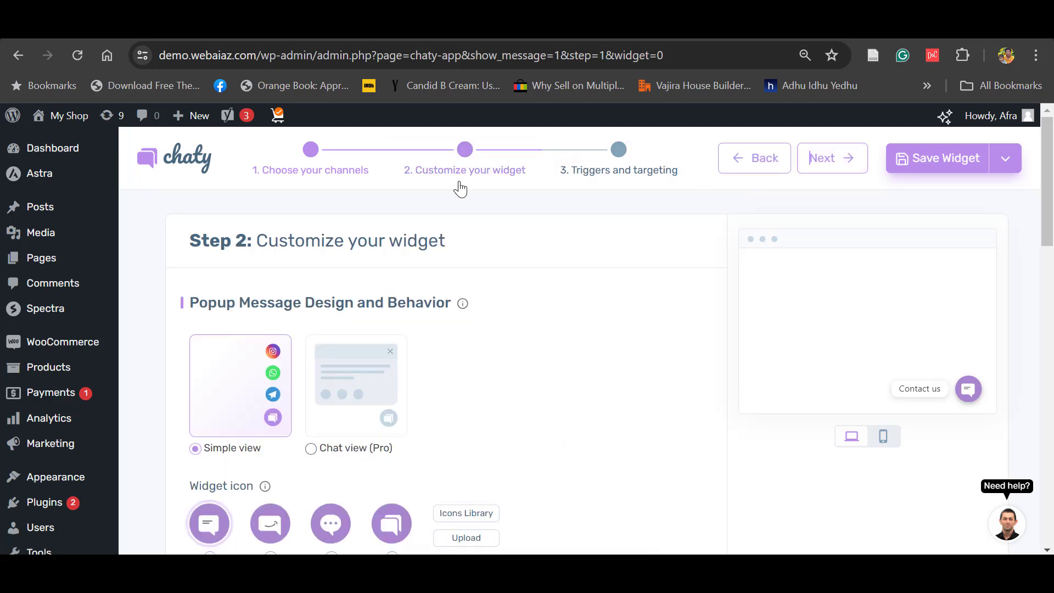
scroll(down, 3)
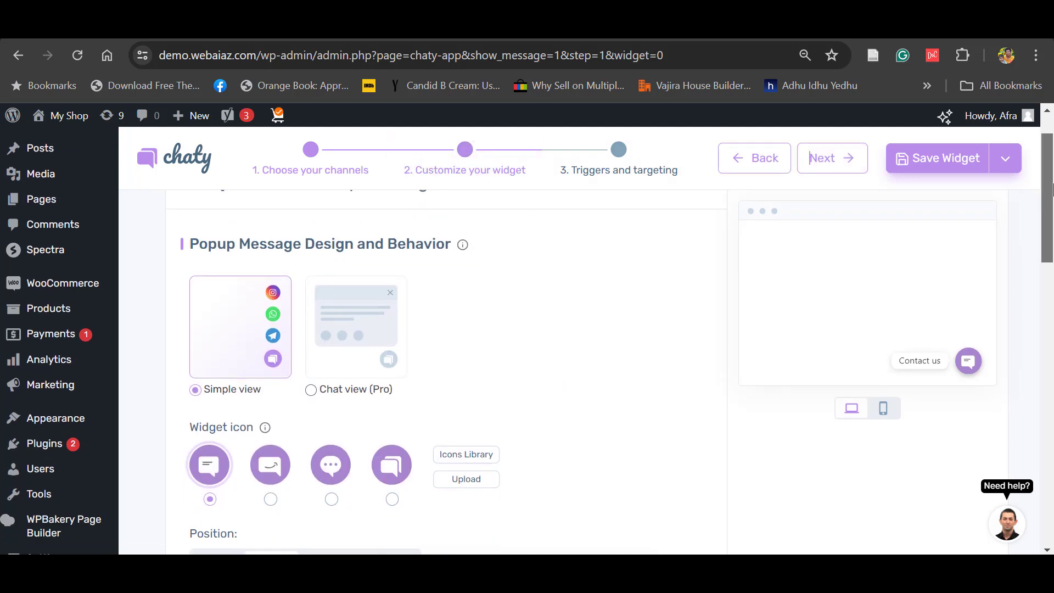
scroll(down, 3)
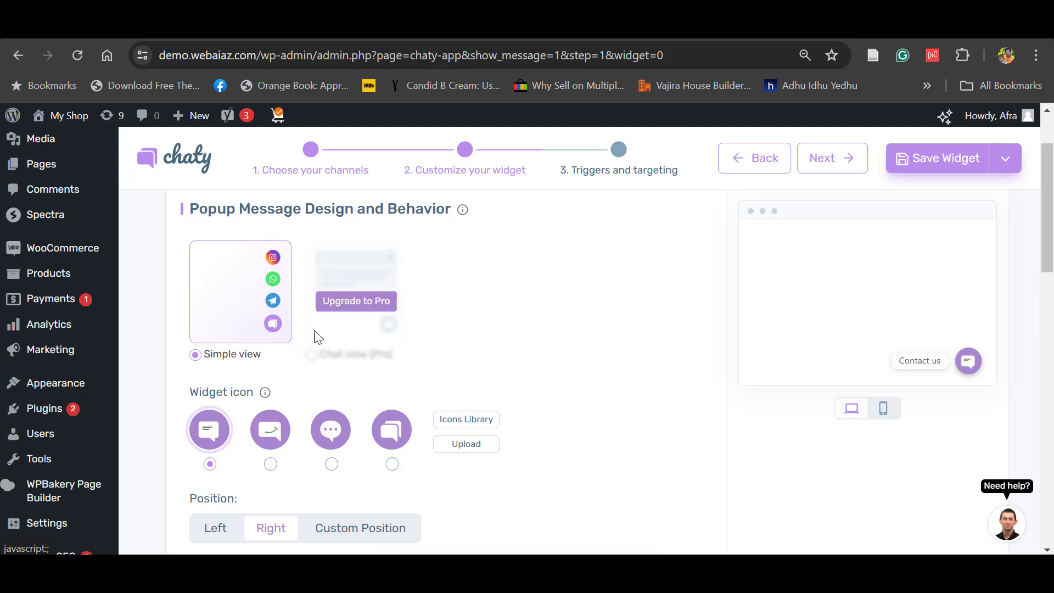
mouse_move(427, 327)
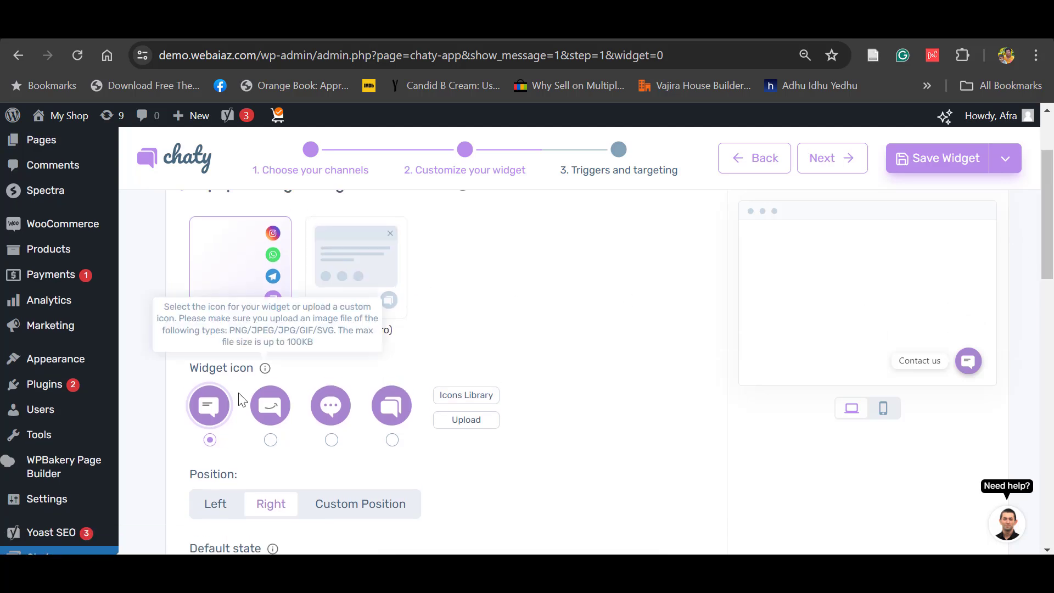
mouse_move(264, 439)
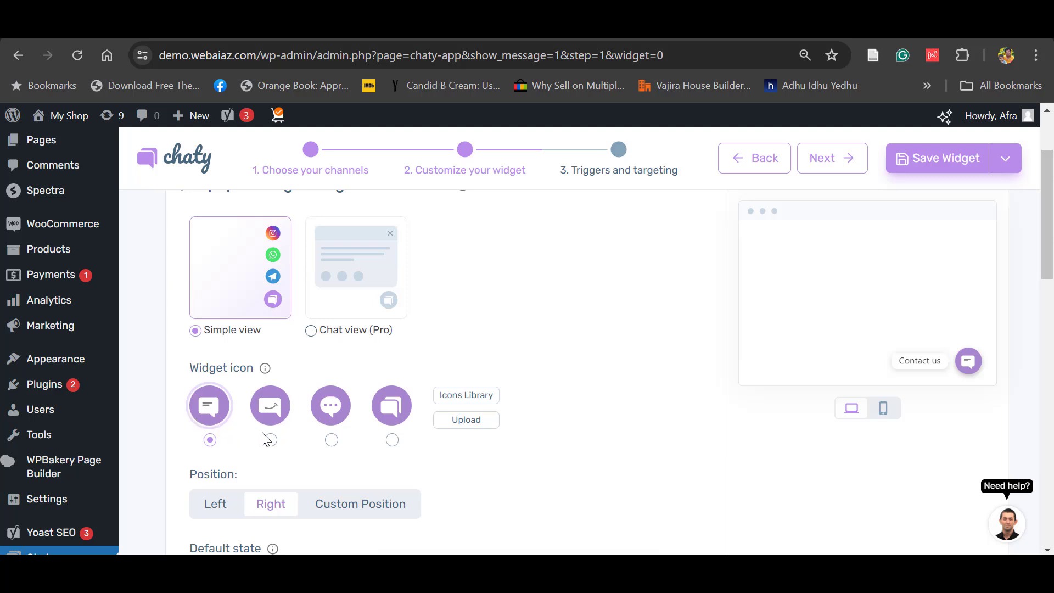
mouse_move(272, 443)
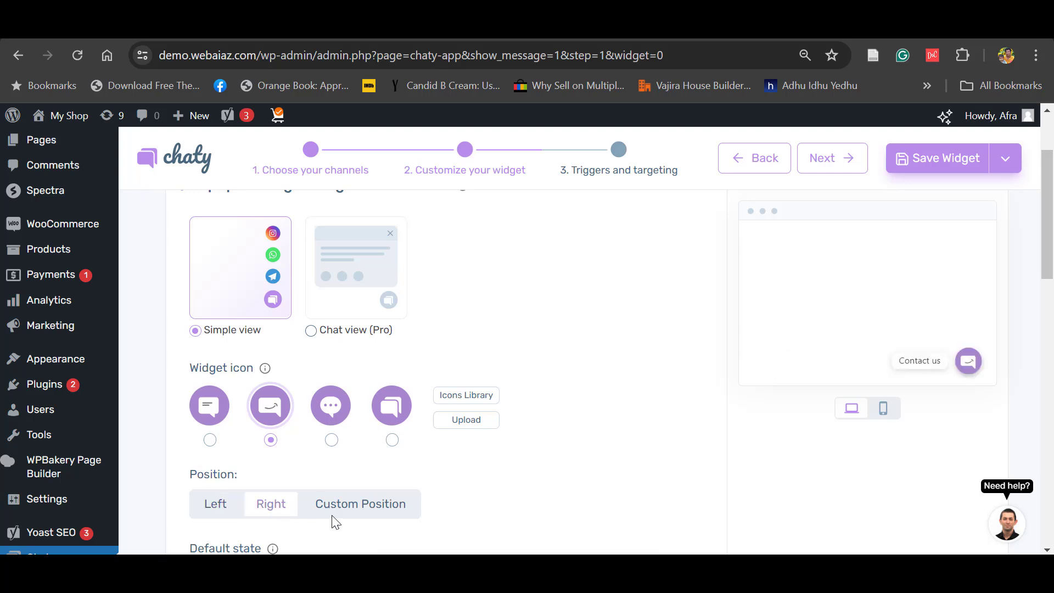
scroll(down, 3)
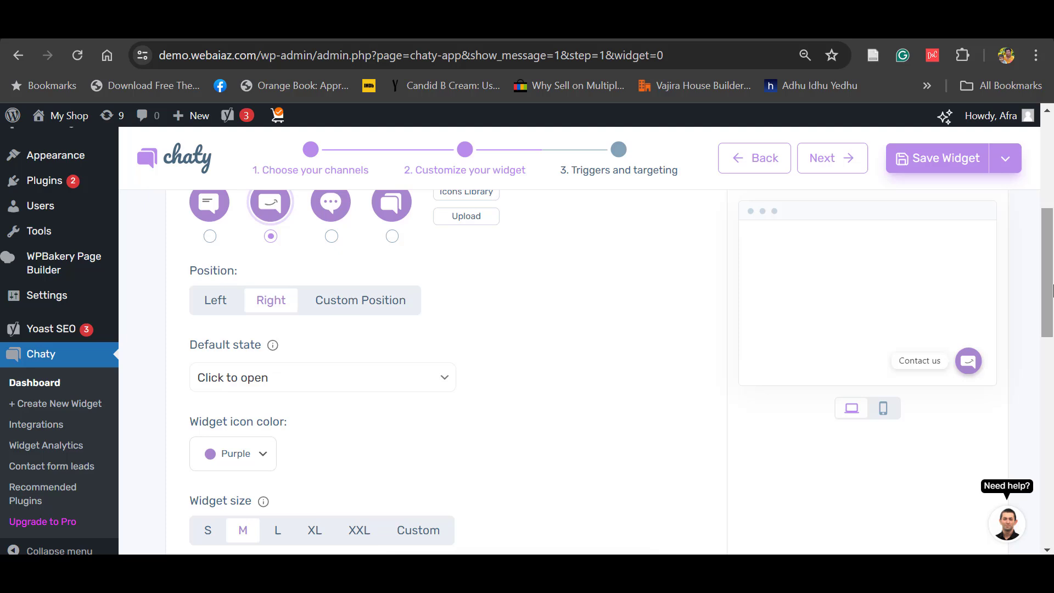
click(322, 377)
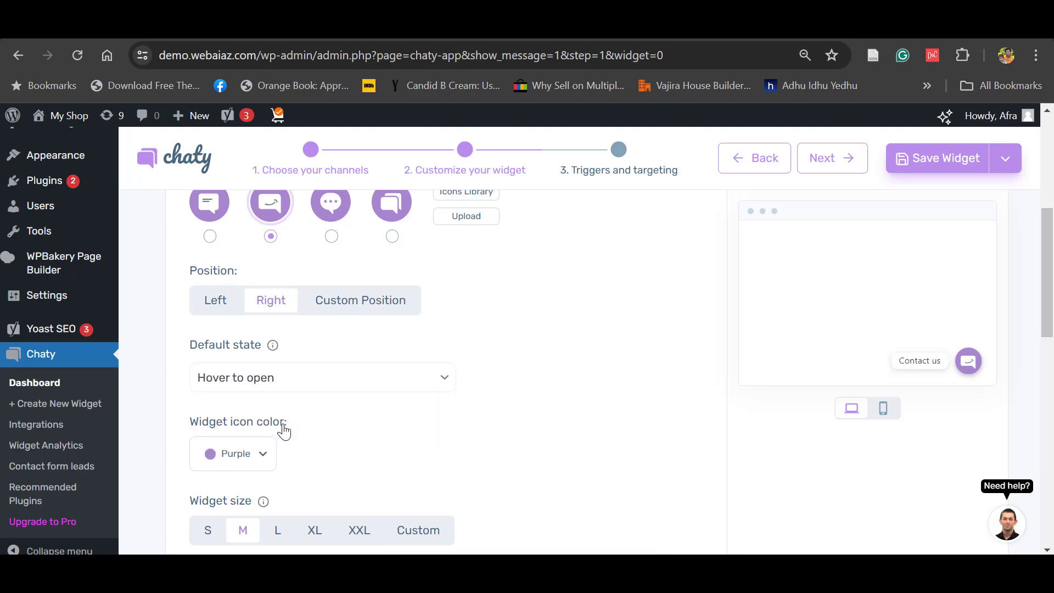
click(322, 377)
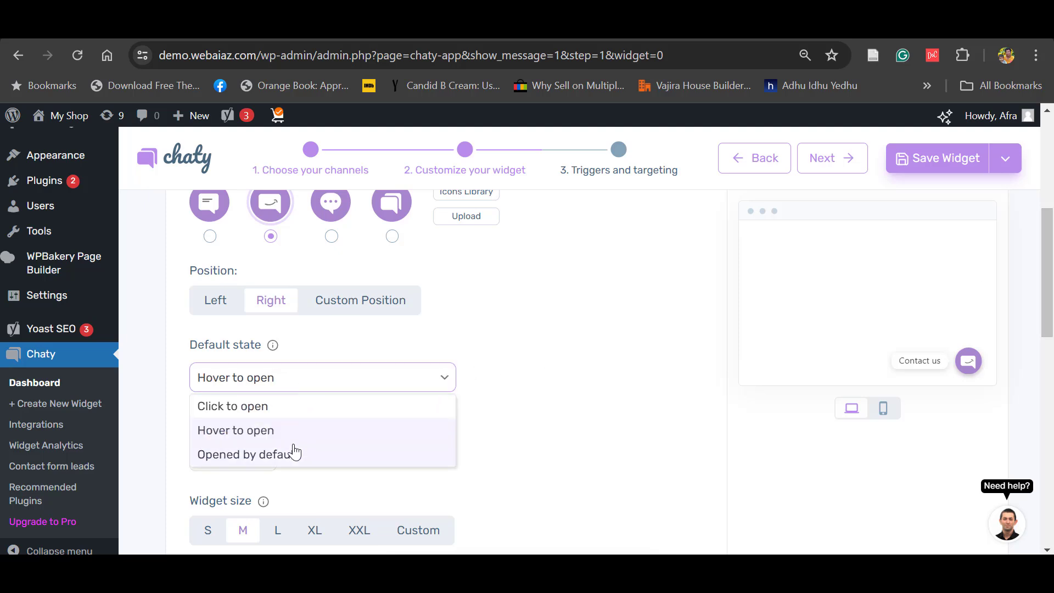
click(246, 454)
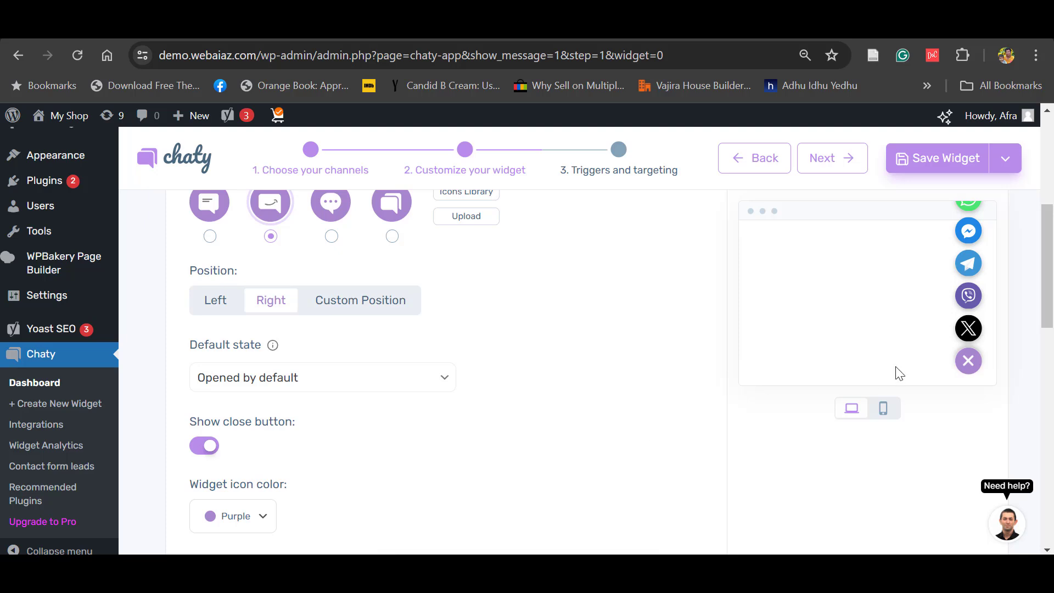
scroll(up, 3)
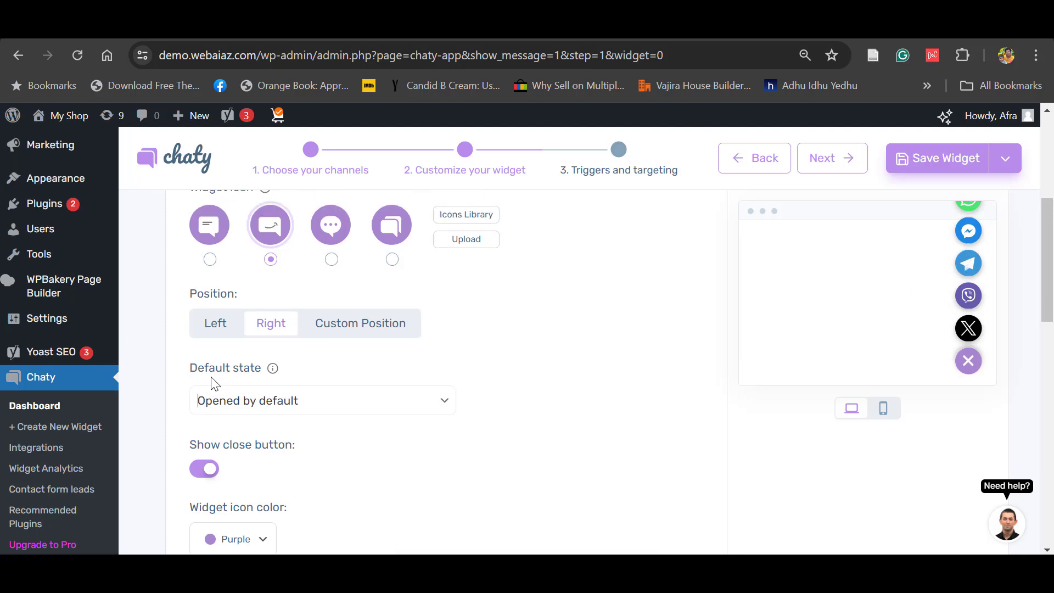
mouse_move(968, 230)
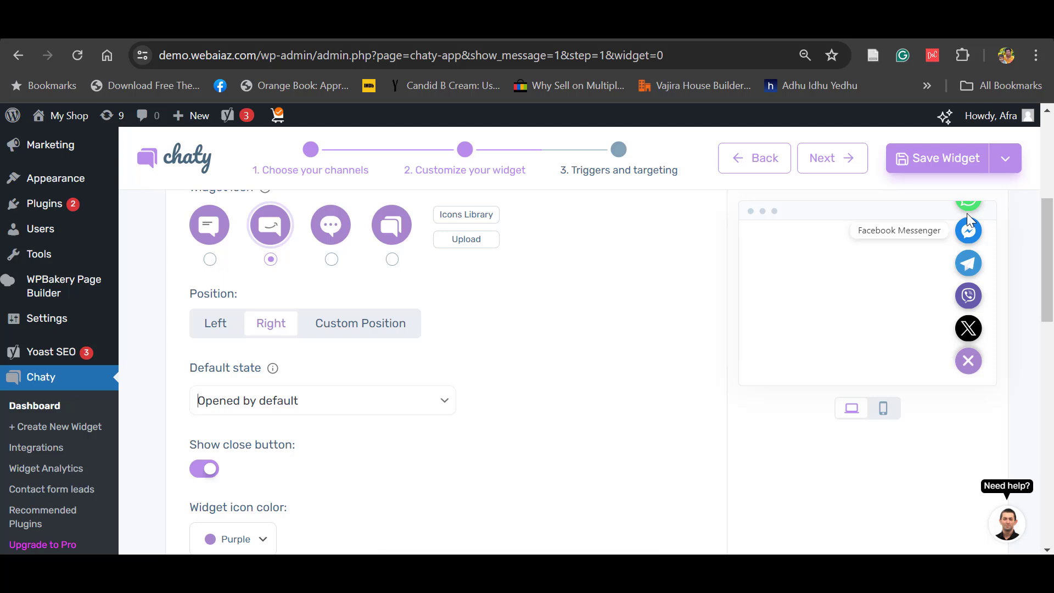
mouse_move(457, 406)
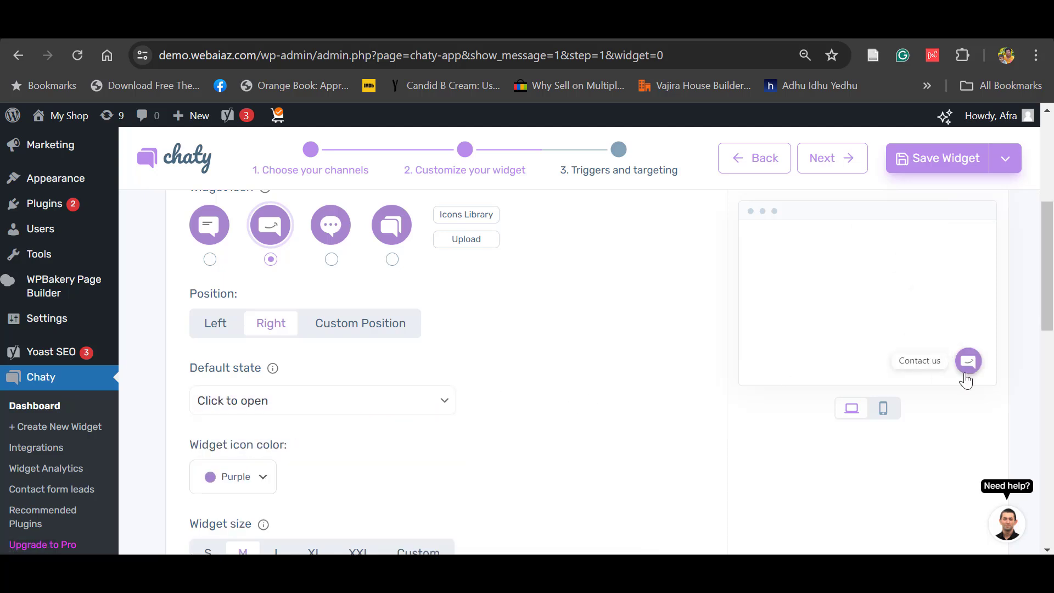
click(969, 360)
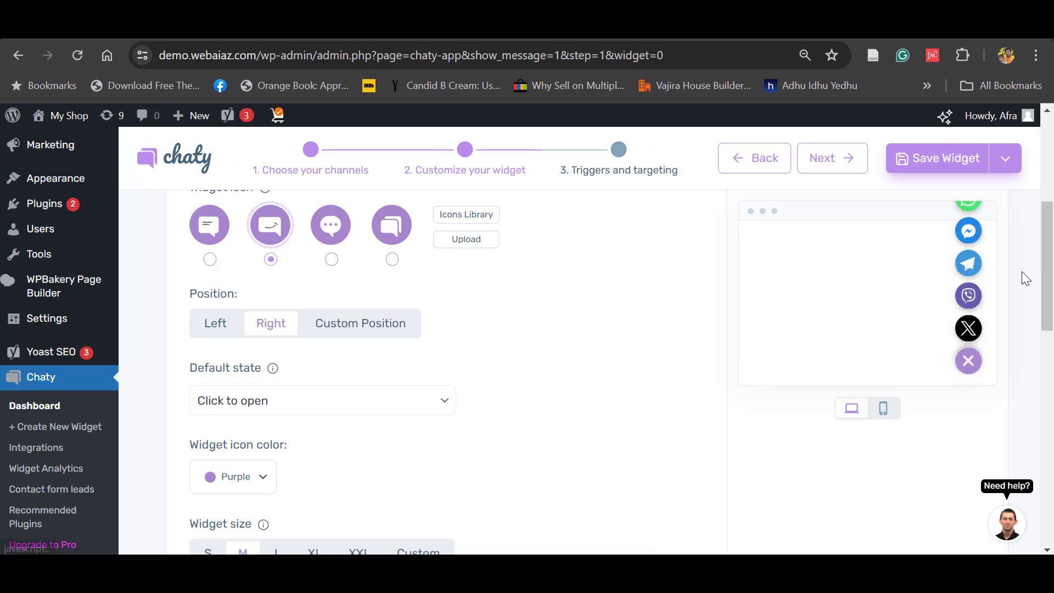
- Set the widget size to large and pick a call-to-action background colour
scroll(down, 3)
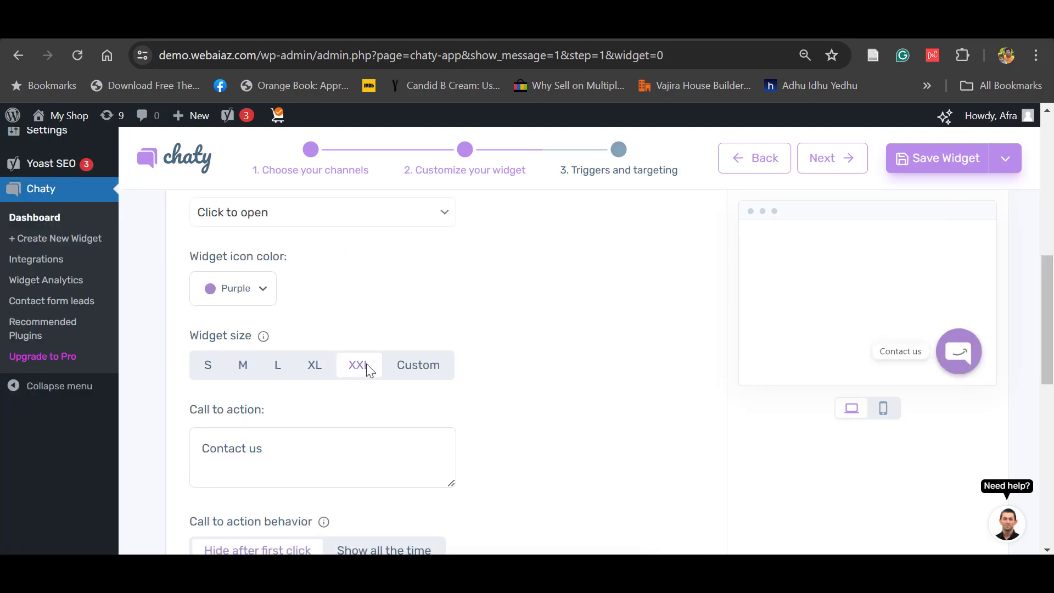
click(277, 365)
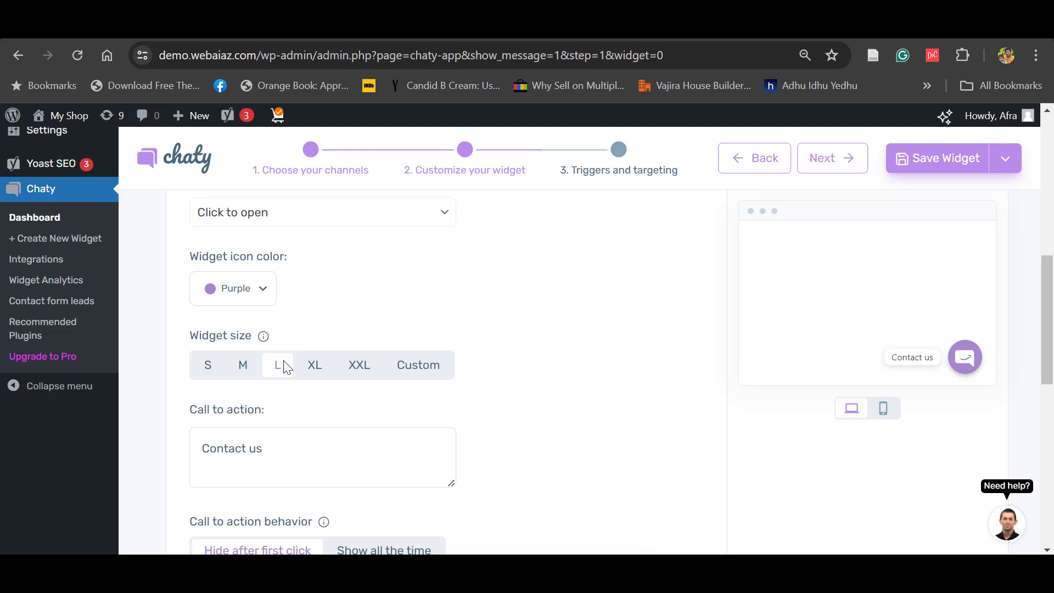
mouse_move(931, 361)
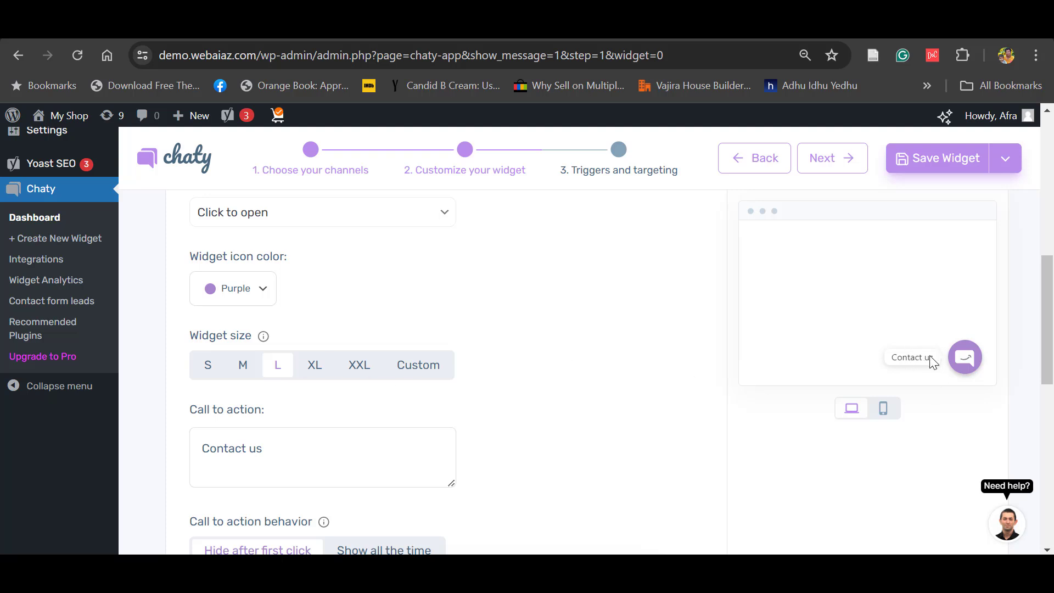
scroll(down, 3)
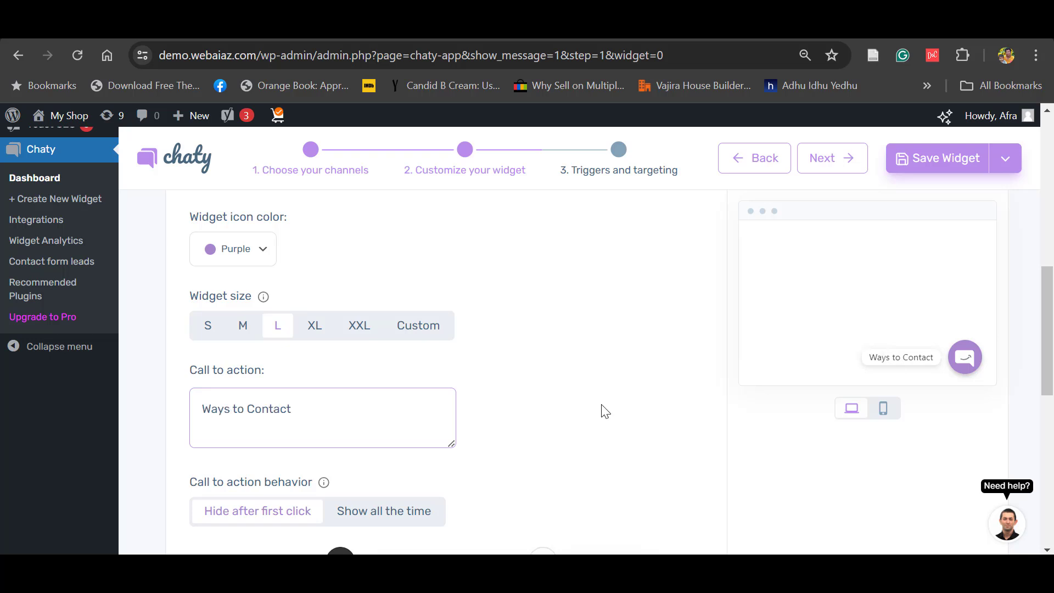
scroll(down, 3)
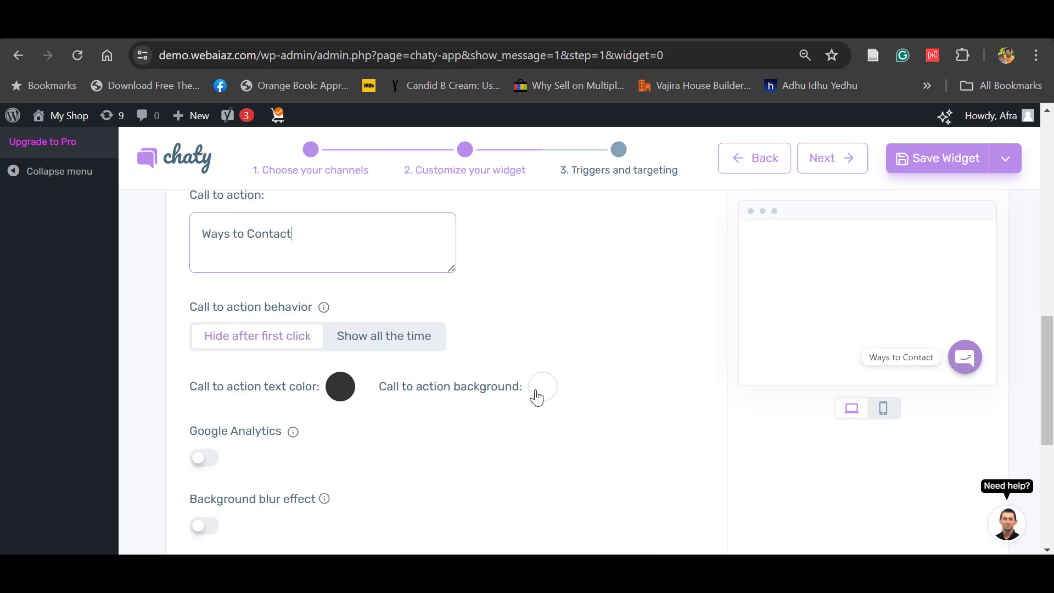
click(542, 386)
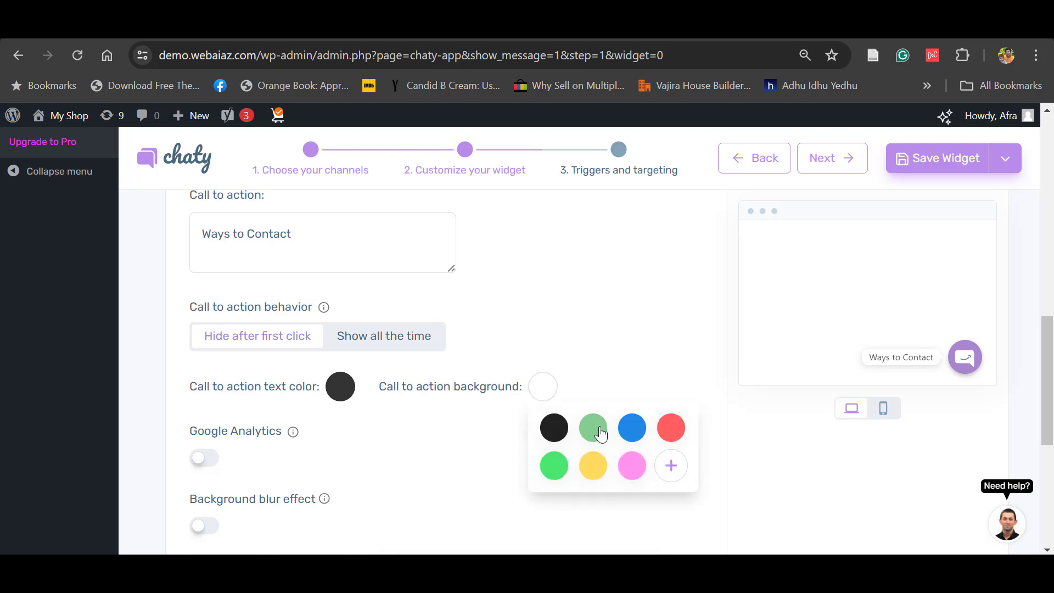
click(592, 427)
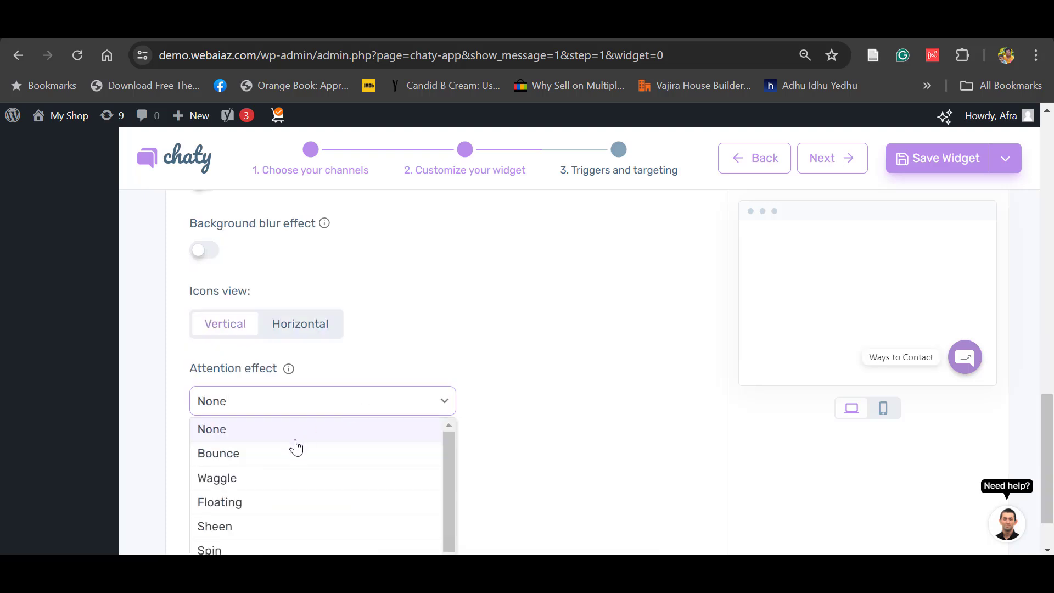
- Give the widget a Waggle attention effect, turn on the pending messages badge and review font families
click(217, 452)
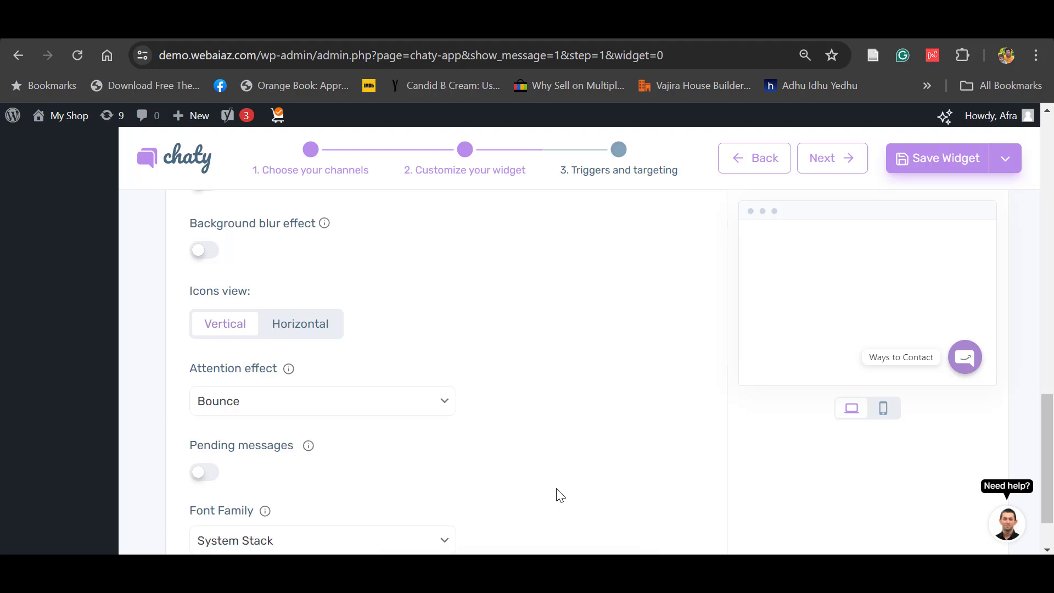
click(322, 401)
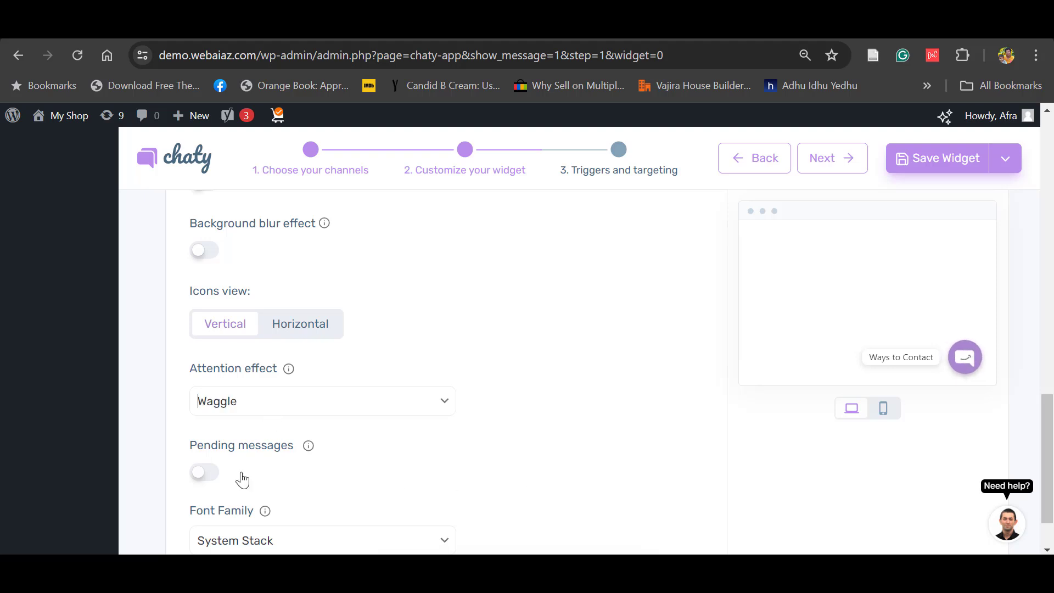
mouse_move(356, 472)
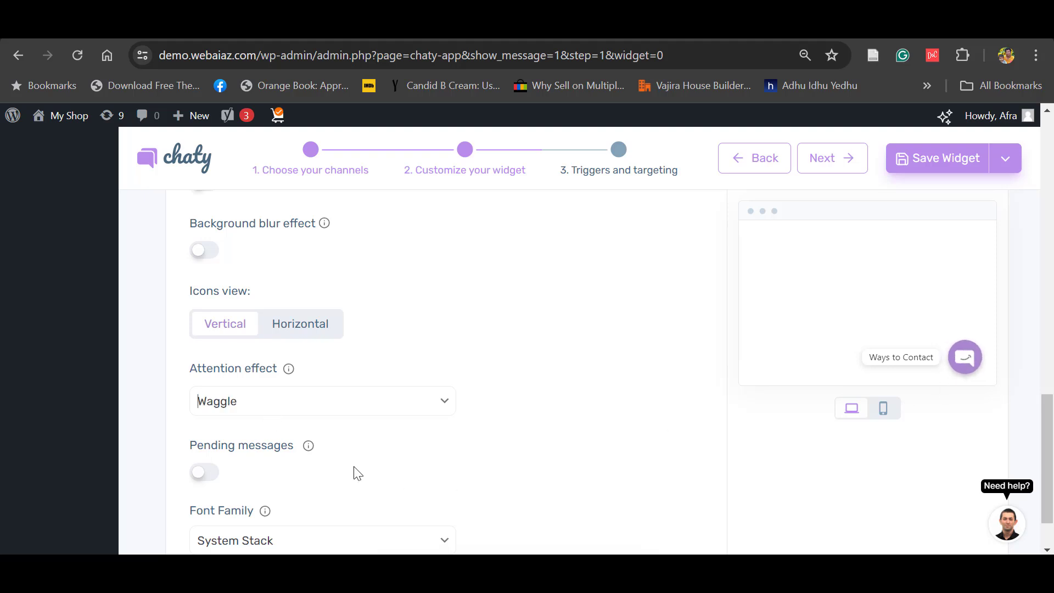
click(205, 472)
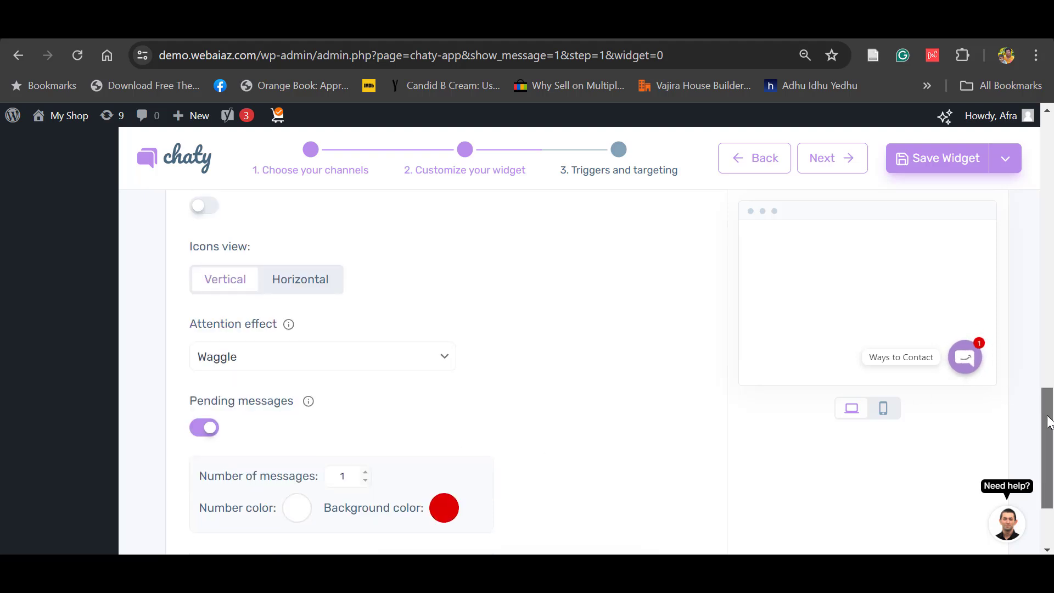
scroll(down, 3)
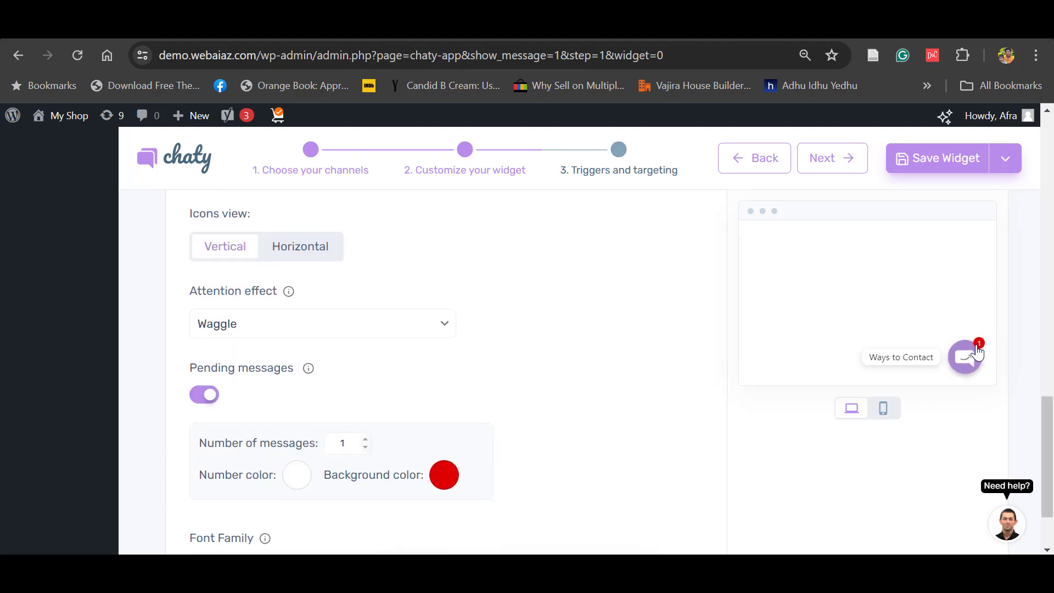
mouse_move(1021, 435)
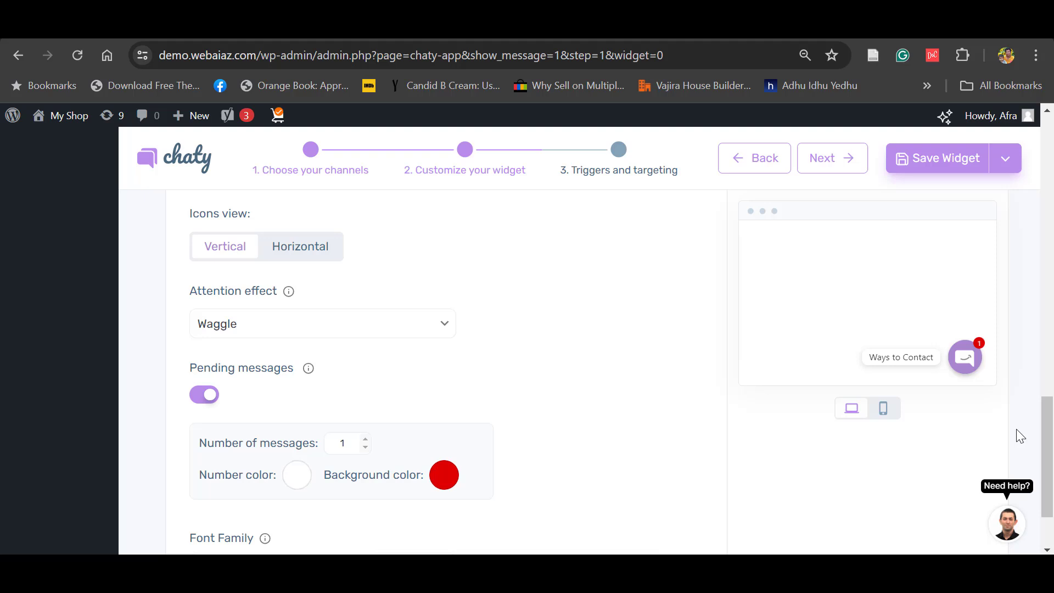
scroll(down, 3)
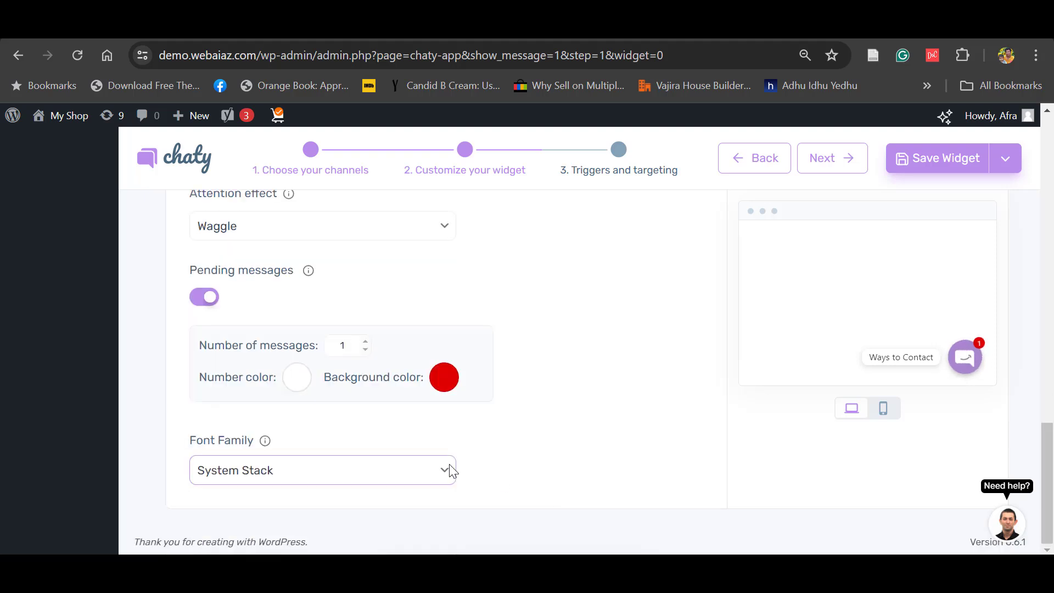
click(322, 470)
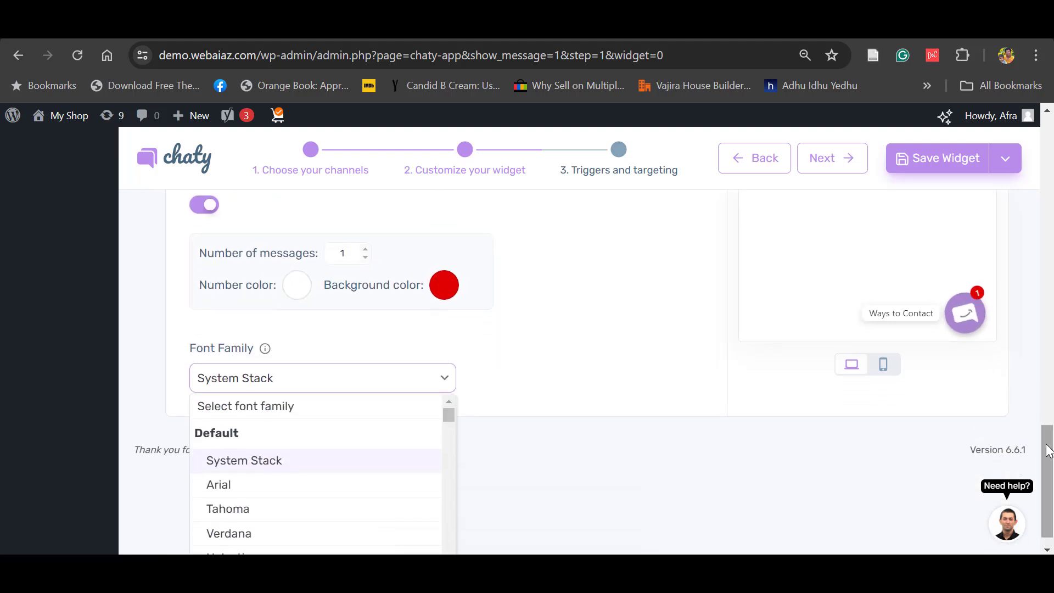
scroll(up, 3)
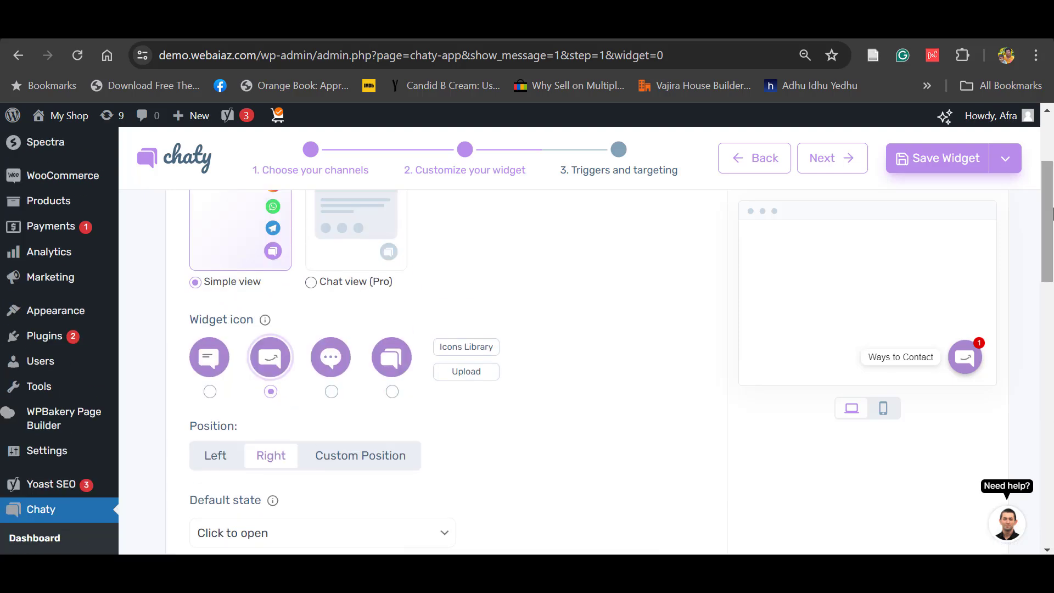
- Move to Triggers and targeting and keep the display delay at 0 seconds
click(831, 158)
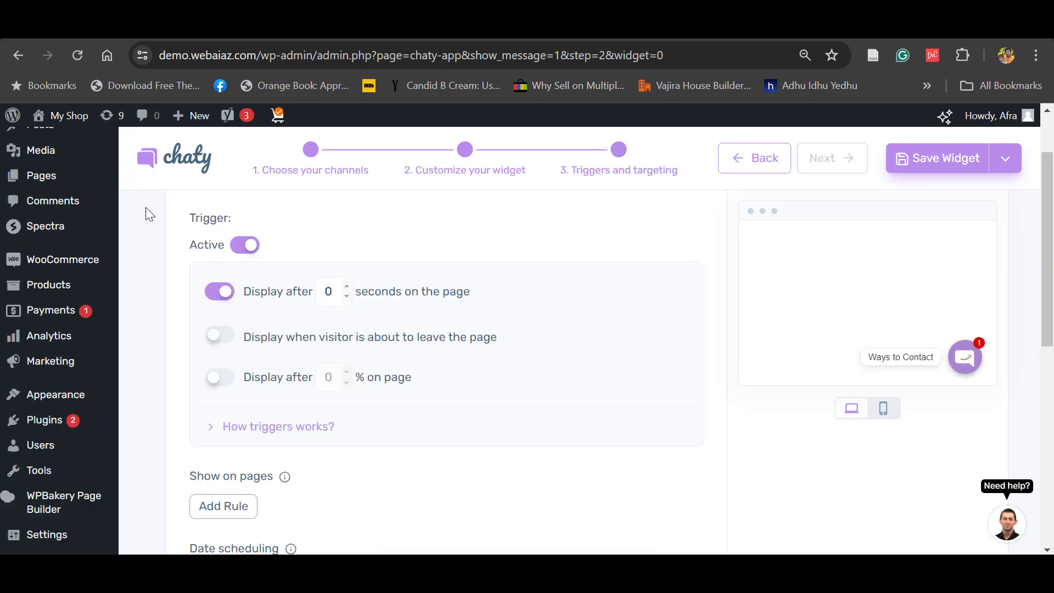
mouse_move(320, 299)
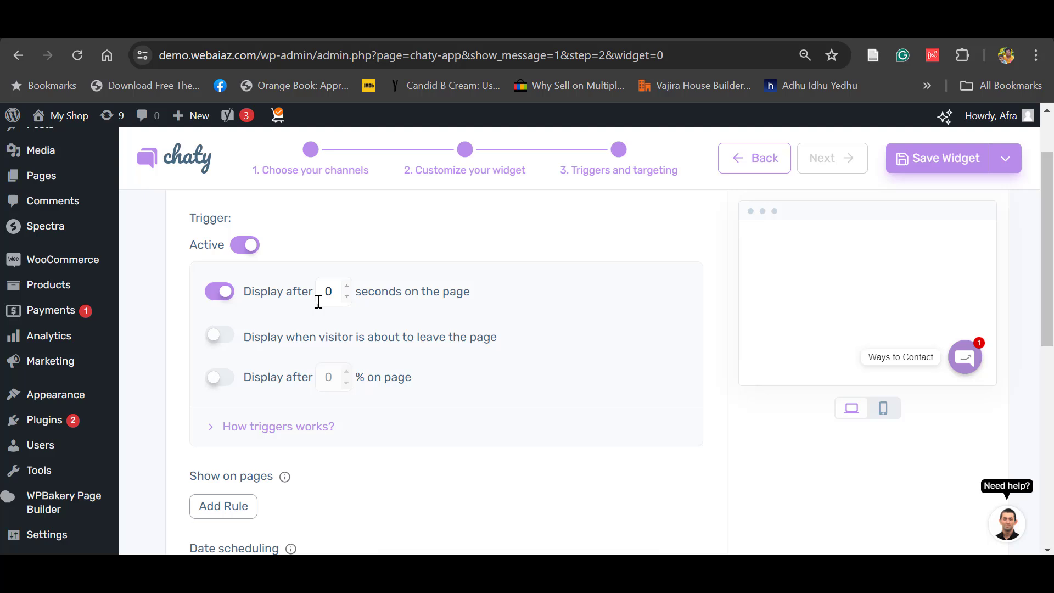
click(346, 287)
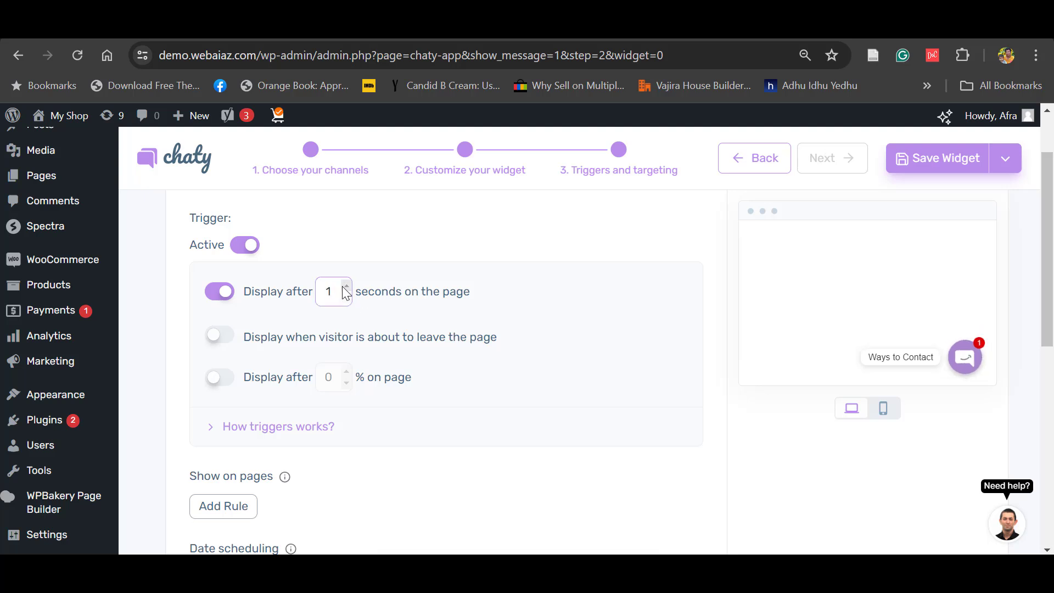
click(346, 295)
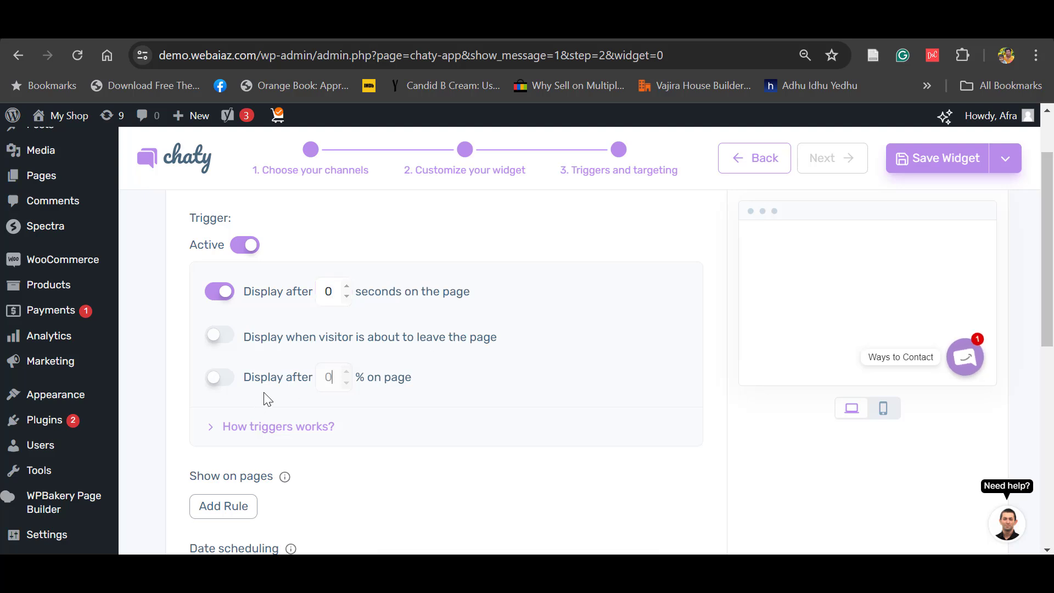
mouse_move(466, 402)
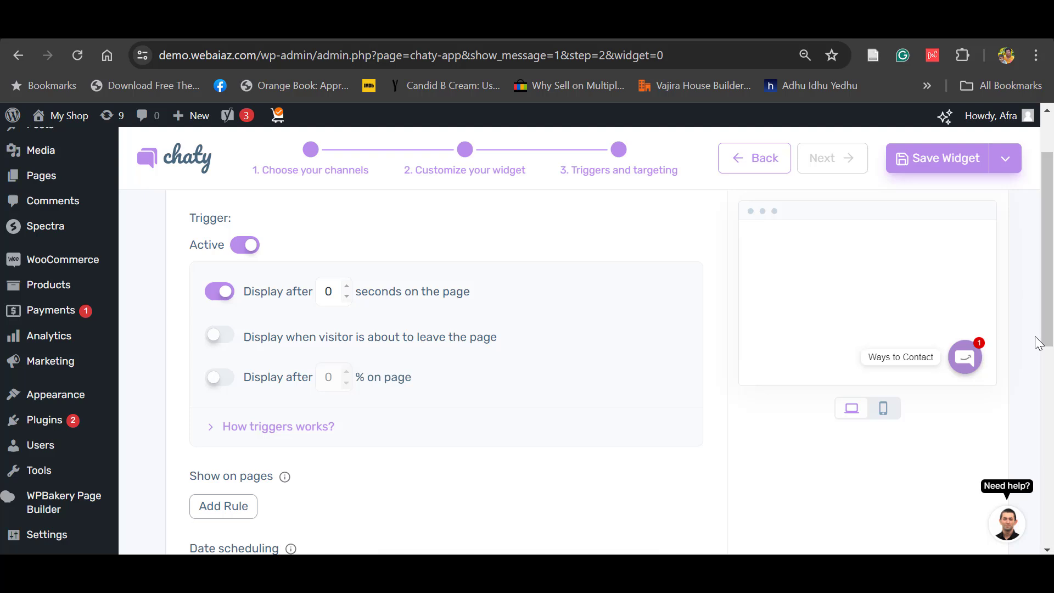
- Add a date scheduling rule and a days and hours rule for the widget
scroll(down, 3)
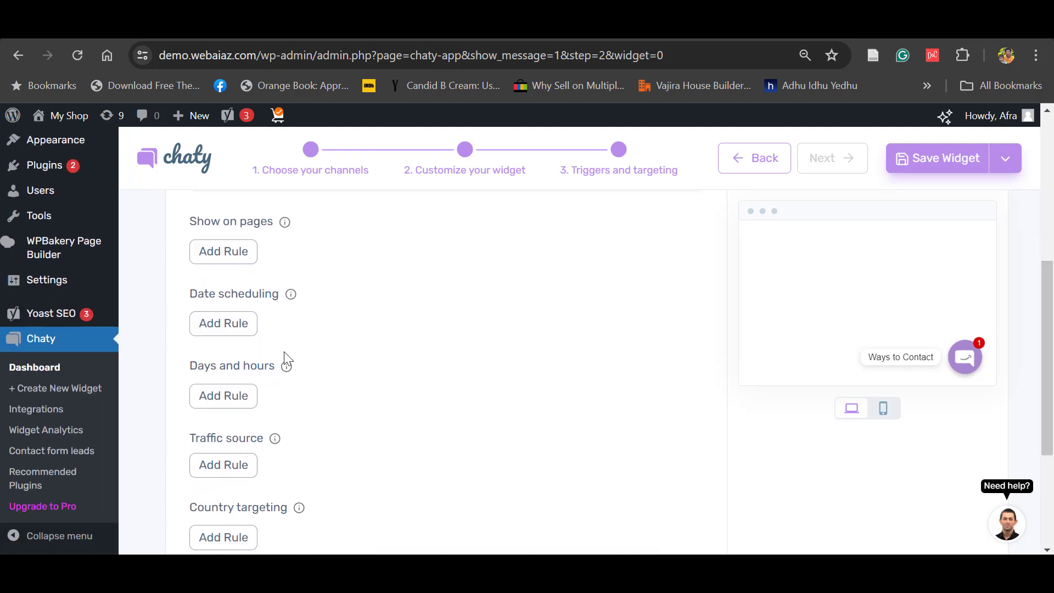
click(223, 323)
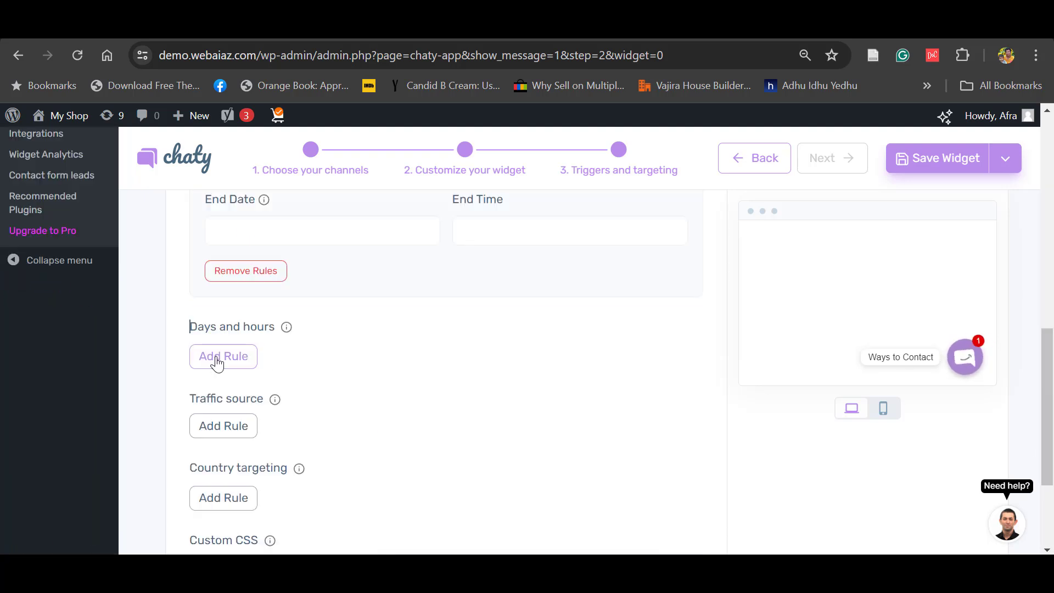
click(223, 356)
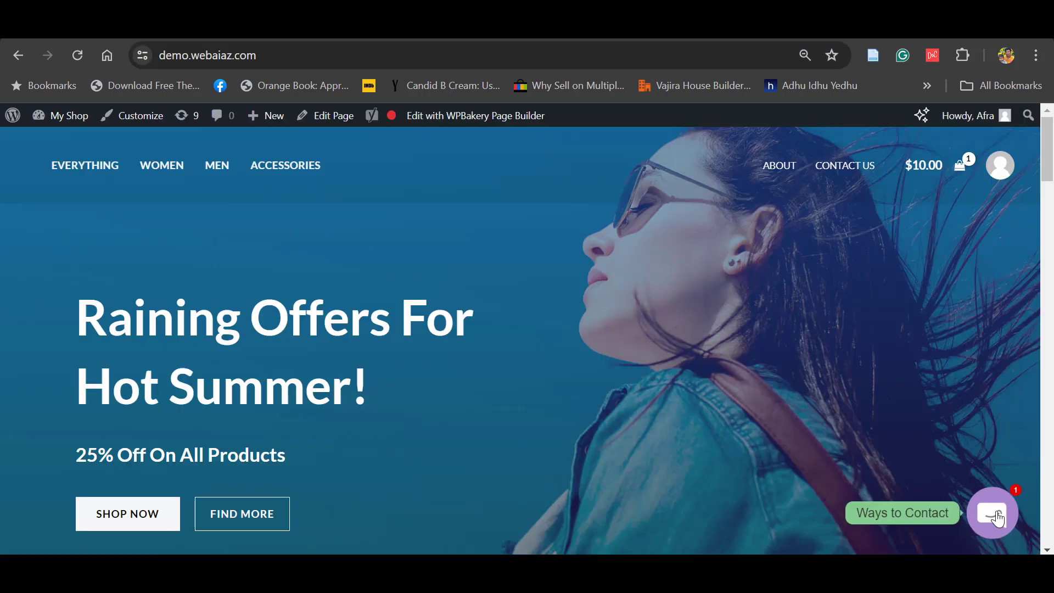
- Expand the Ways to Contact bubble, start a WhatsApp chat and send a test message to WhatsApp Web
click(993, 513)
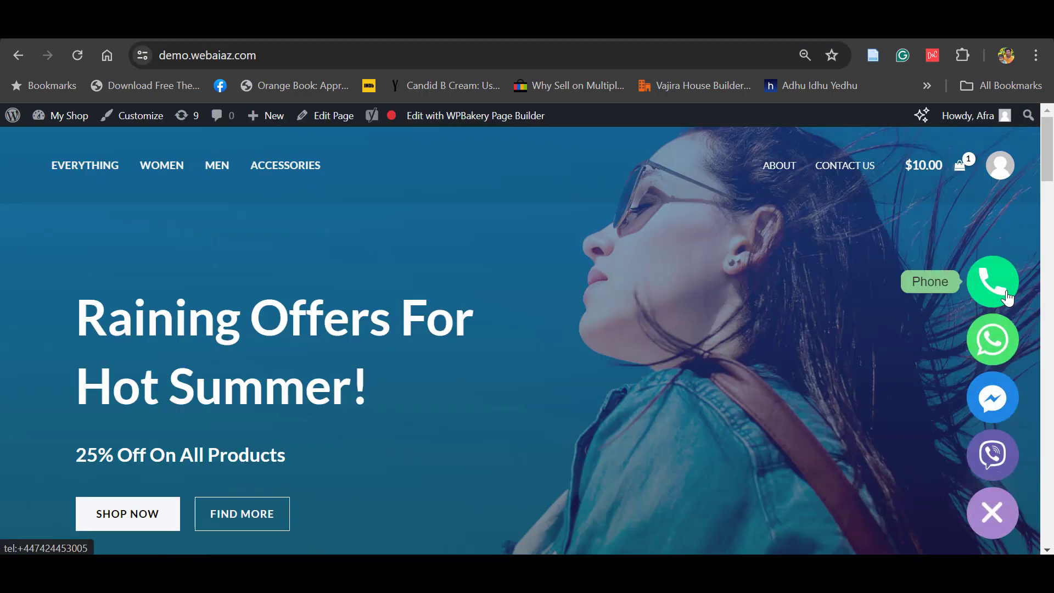
mouse_move(991, 340)
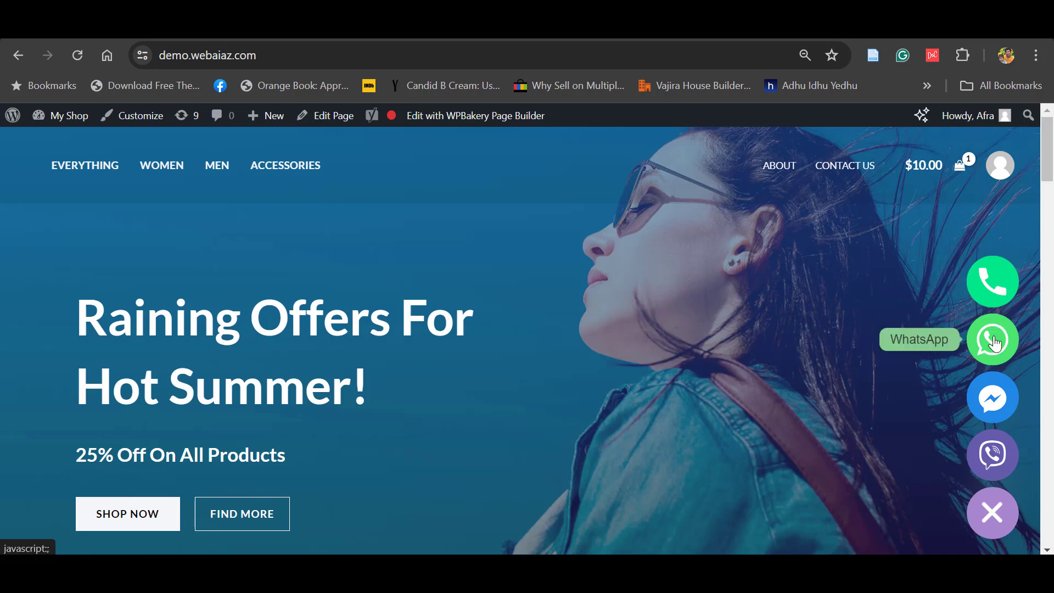
mouse_move(991, 397)
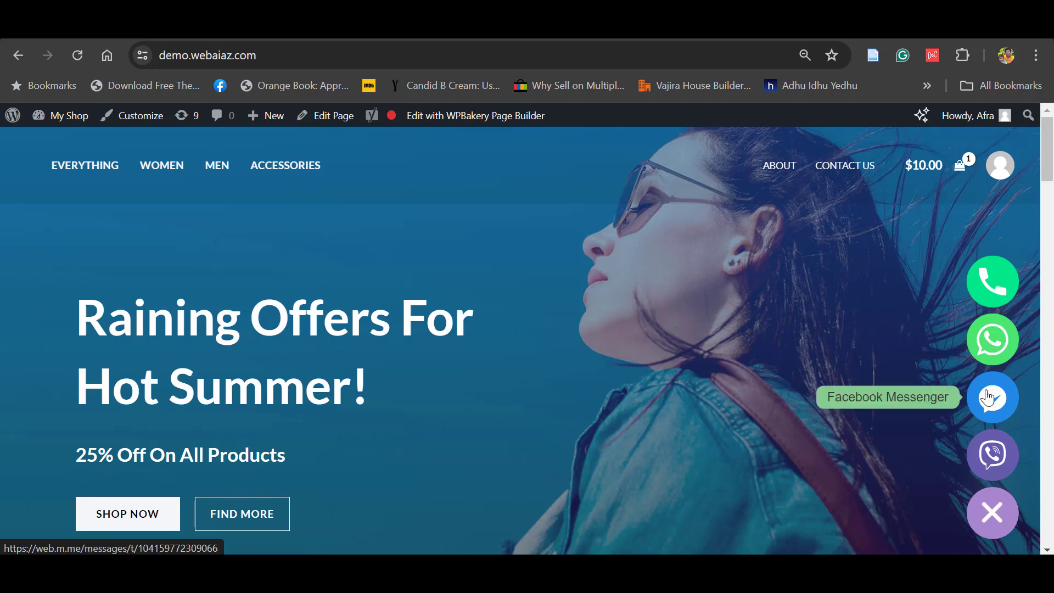
mouse_move(991, 346)
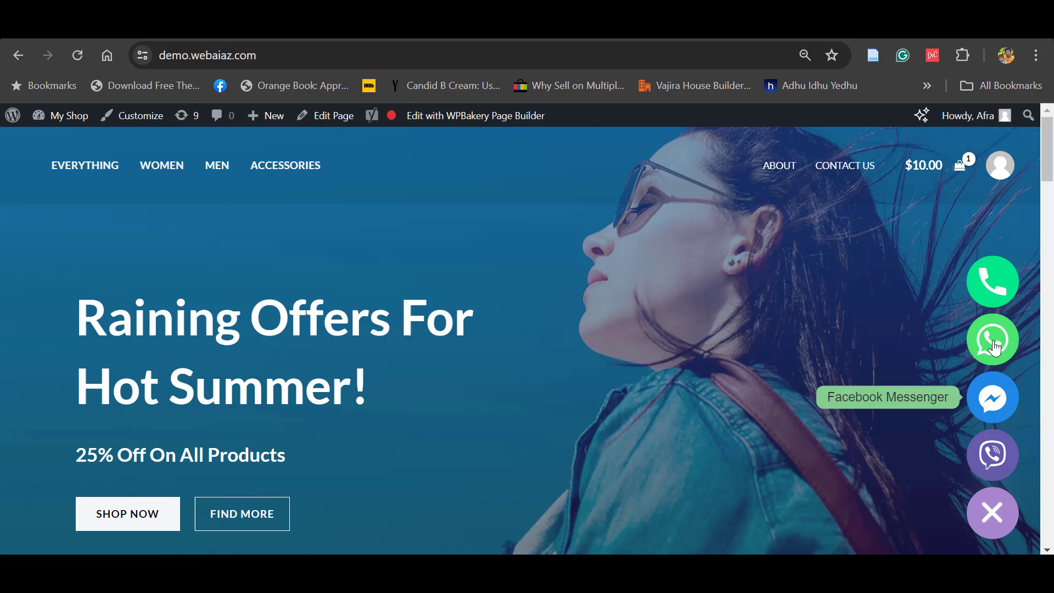
click(992, 340)
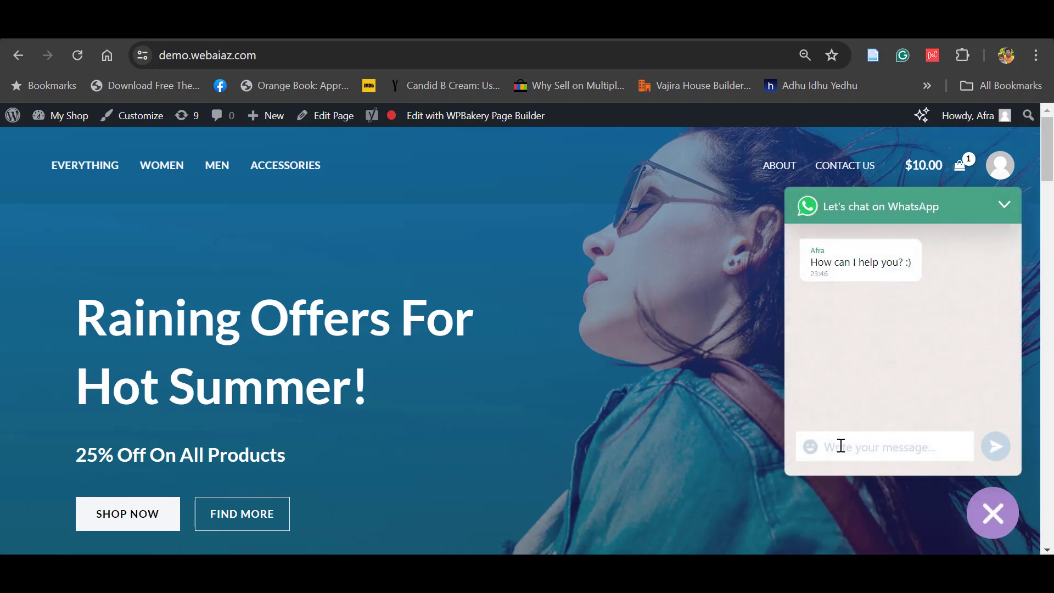
text(\xaxc)
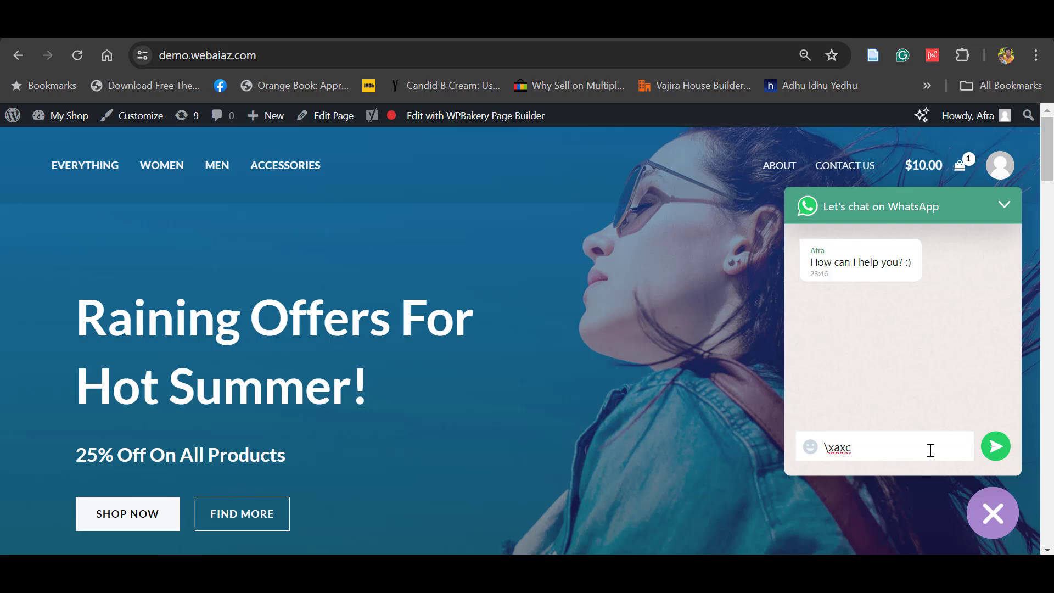
click(995, 446)
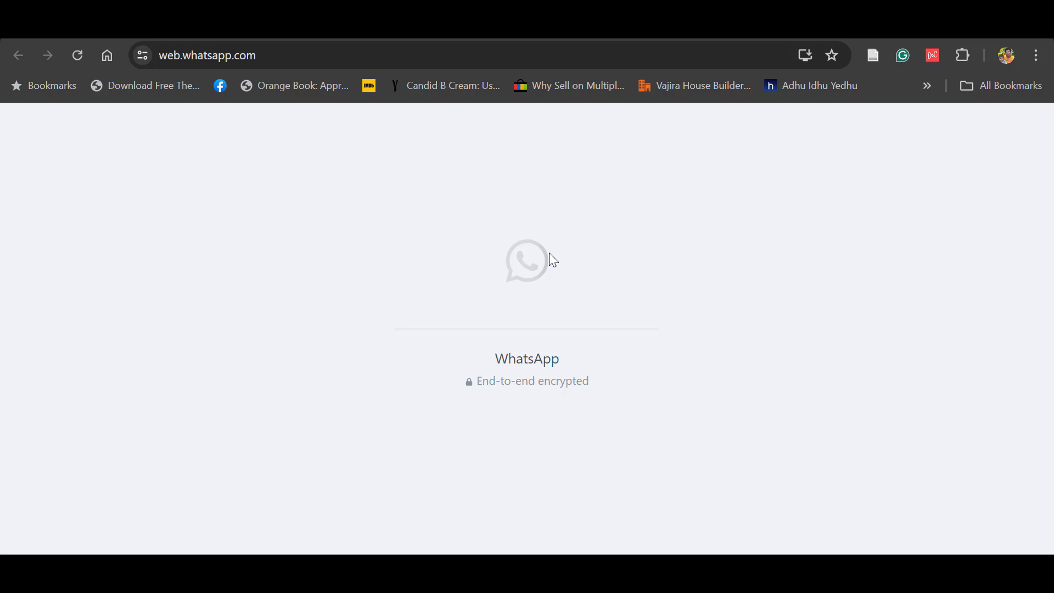
mouse_move(669, 242)
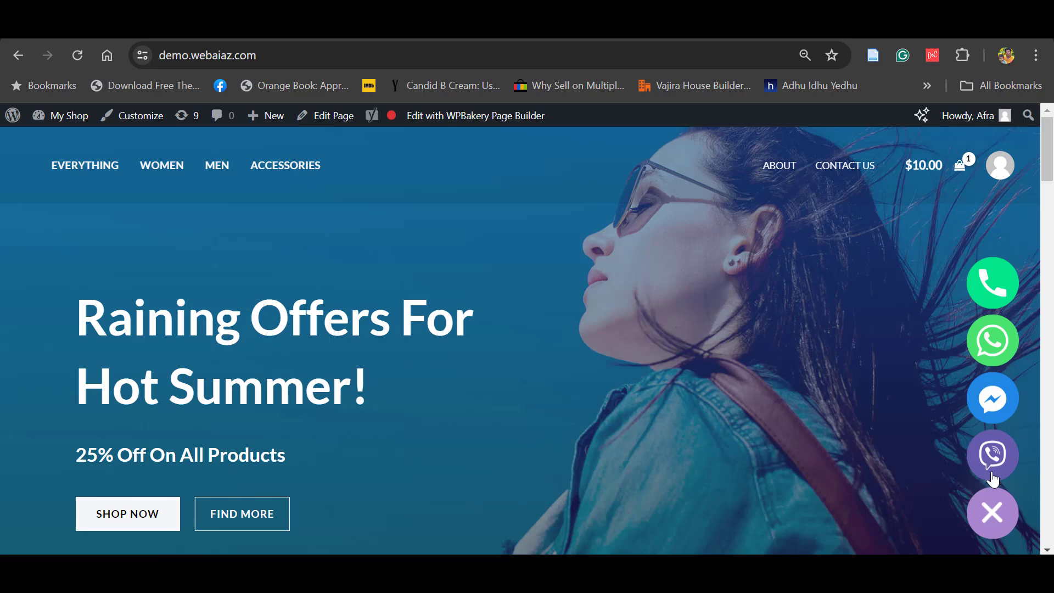
- Try the Phone button and cancel its phone-link prompt, try Messenger, and return to the shop
click(990, 282)
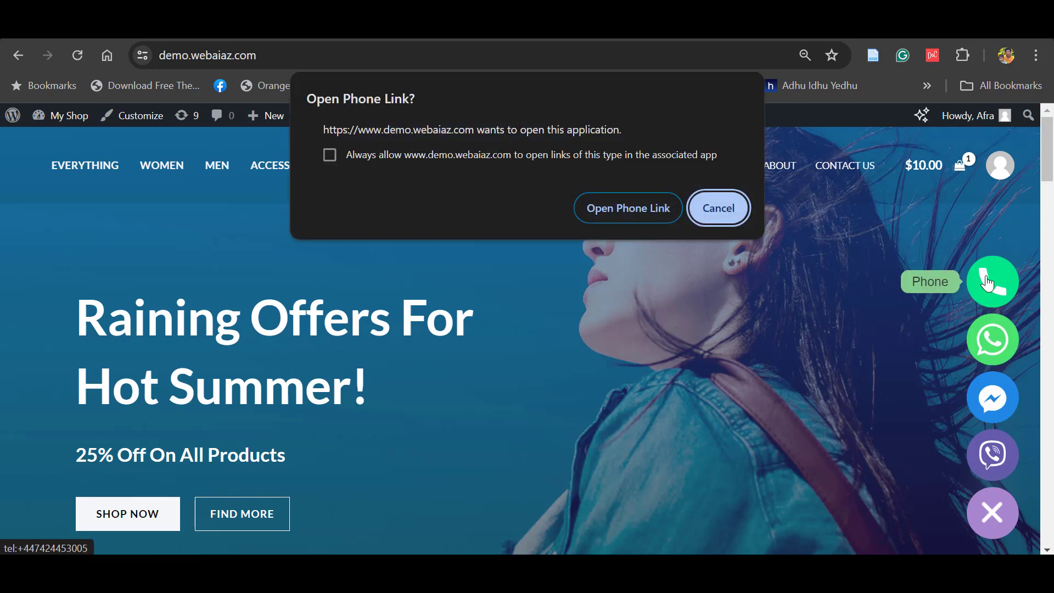
mouse_move(543, 246)
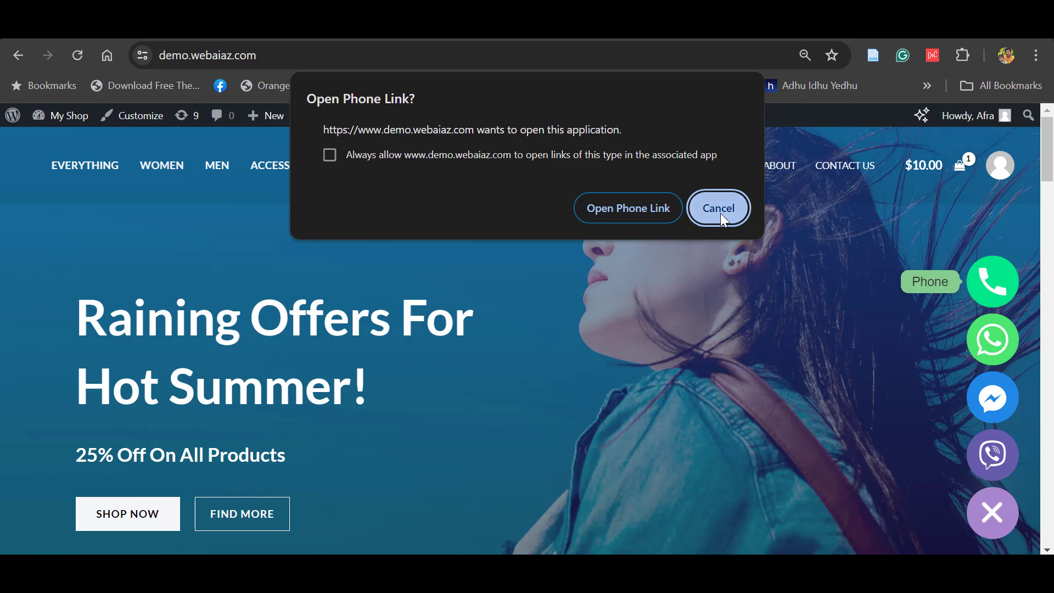
click(718, 208)
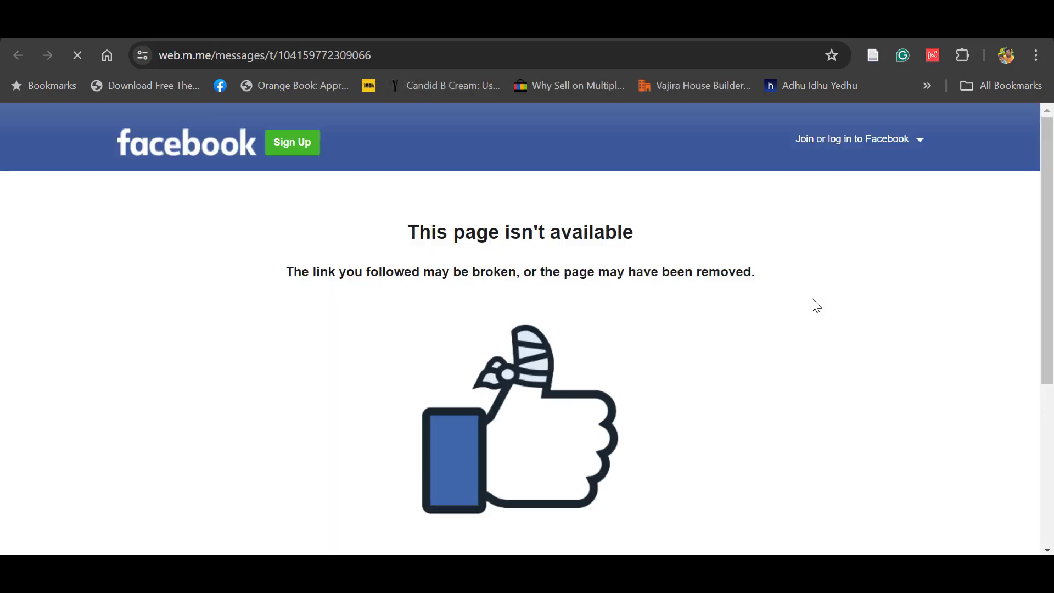
click(859, 139)
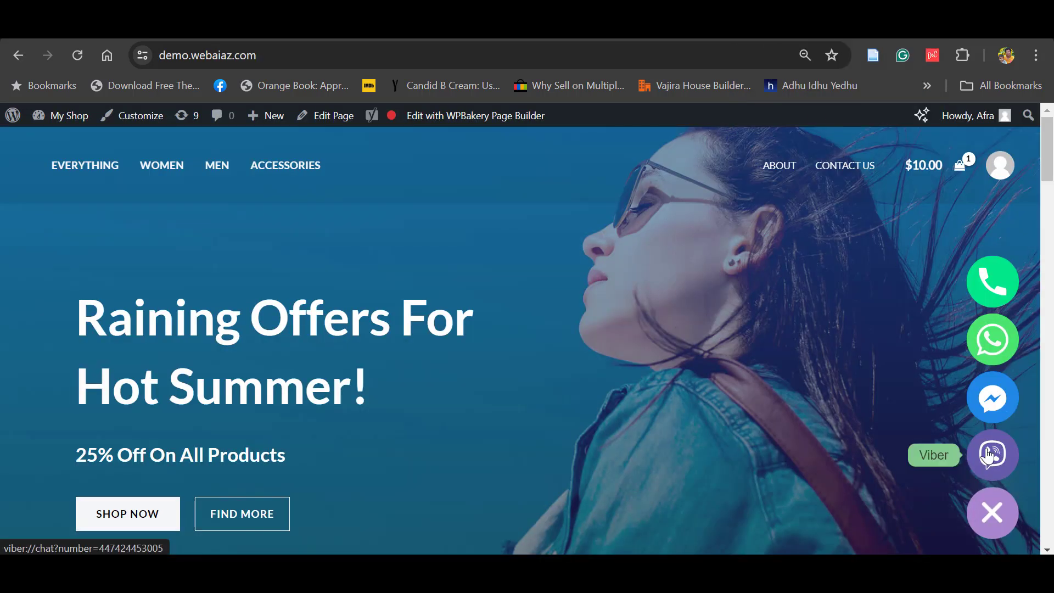
mouse_move(904, 382)
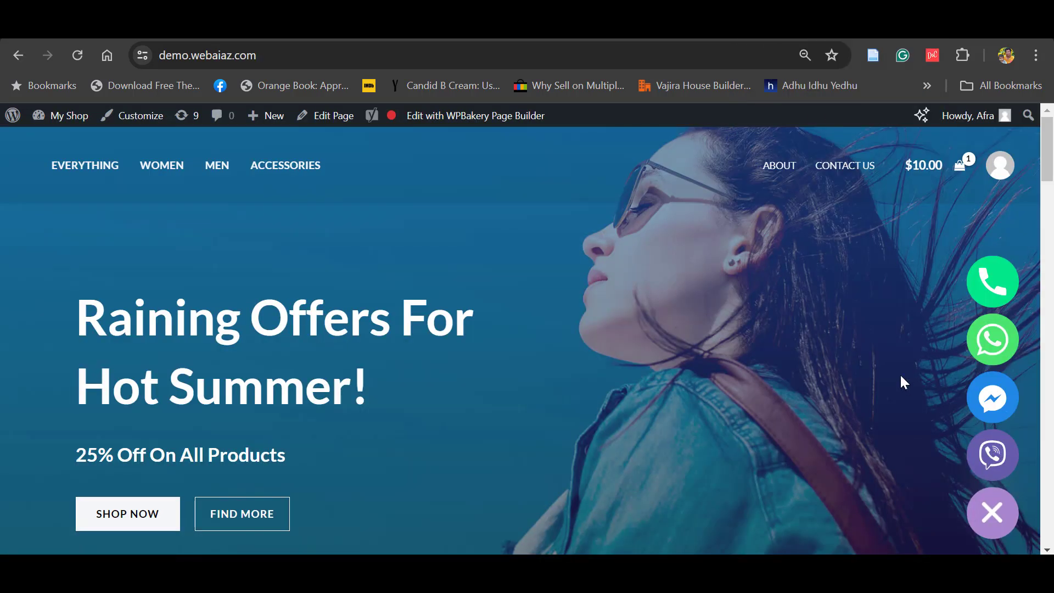